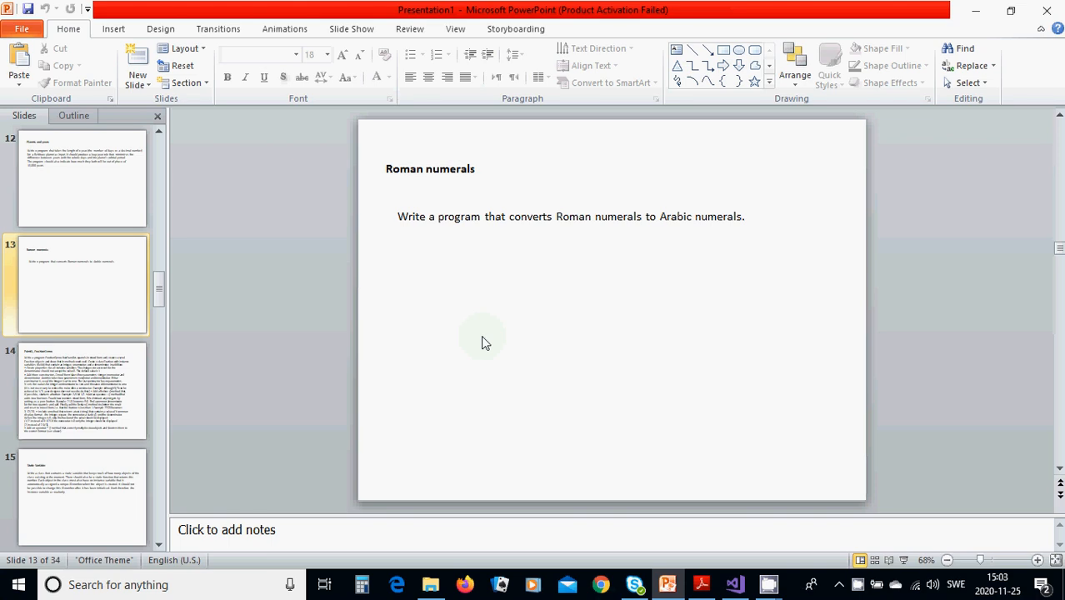
mouse_move(609, 520)
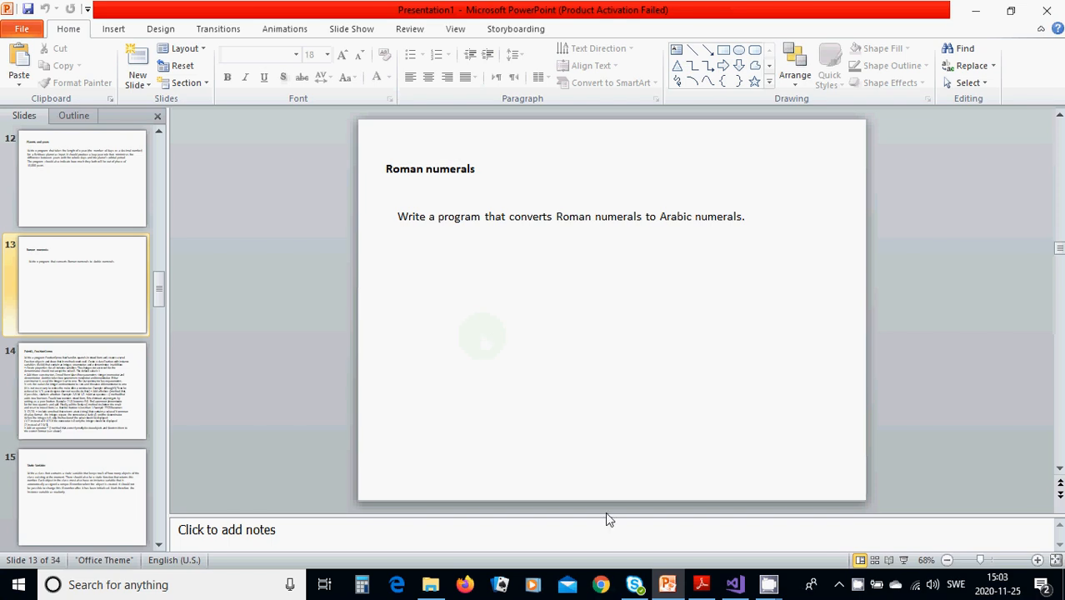
Scroll through the converter source in the editor to review the conversion logic
left_click(733, 583)
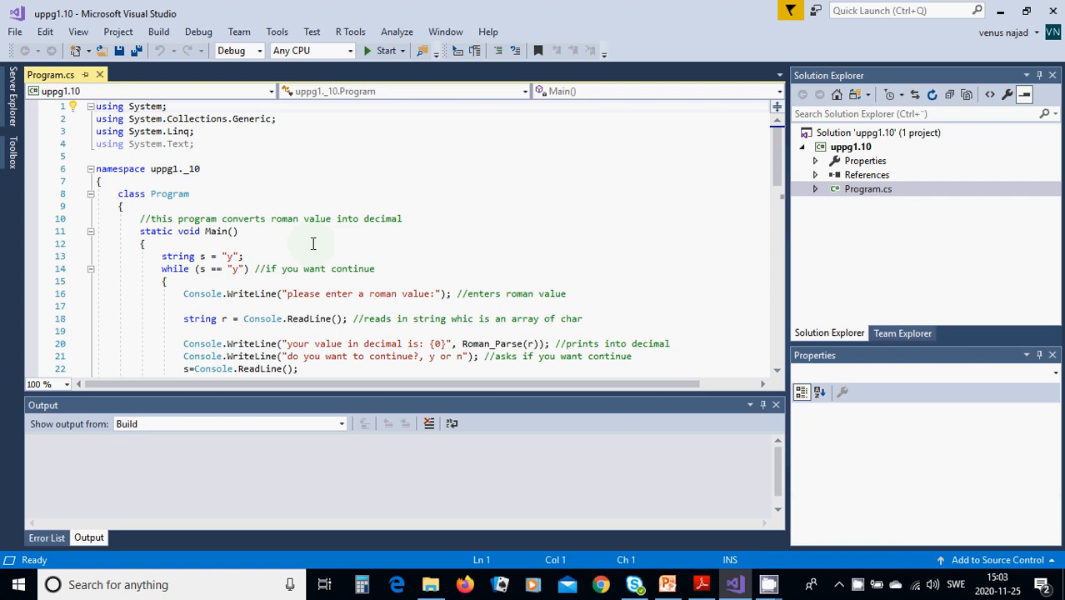
mouse_move(287, 183)
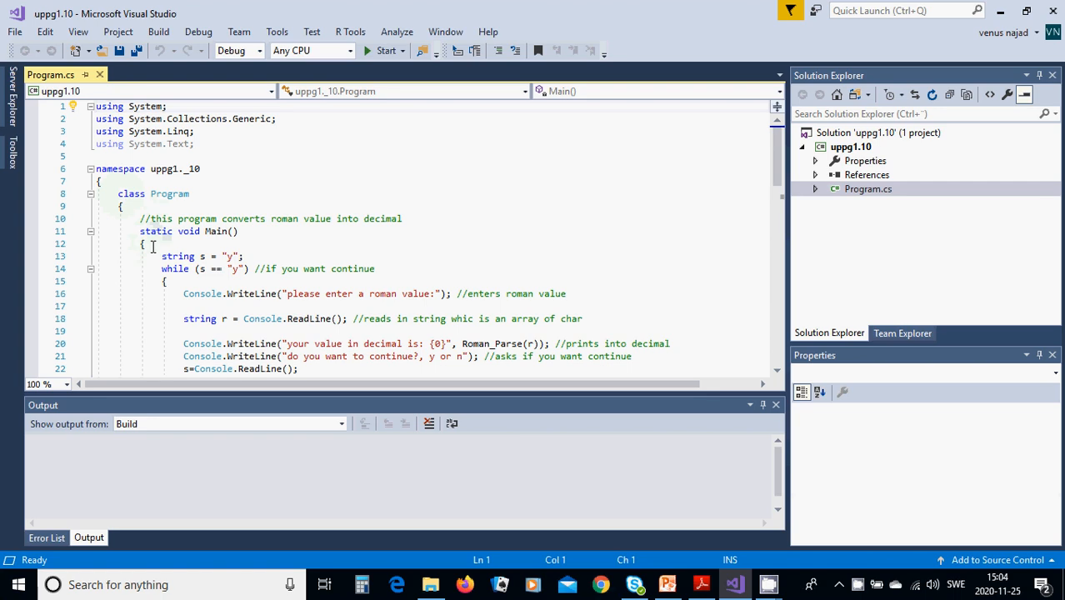
mouse_move(178, 243)
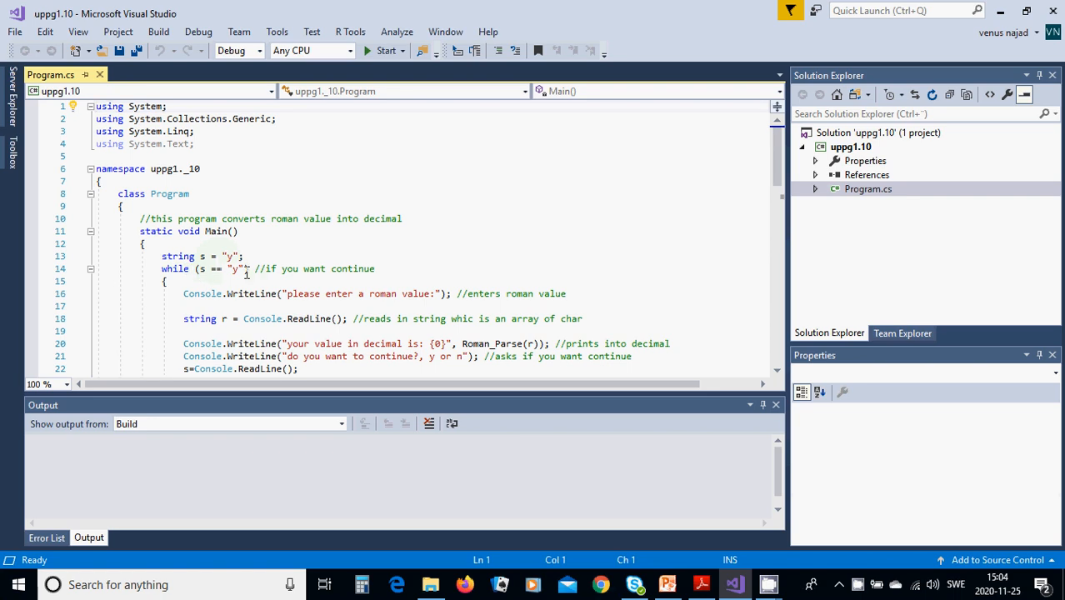
scroll("down", 3)
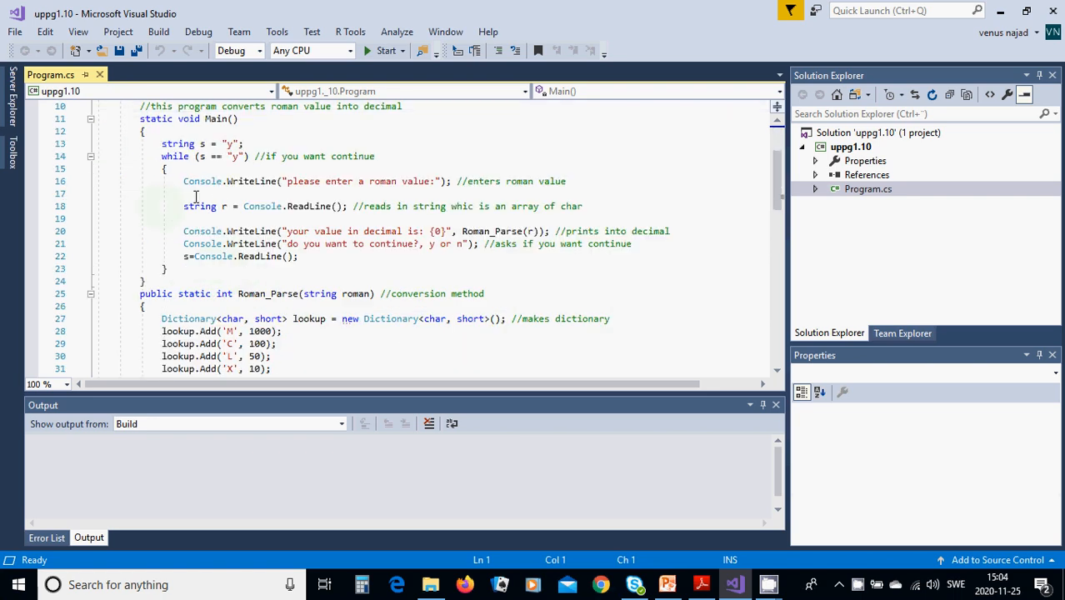
mouse_move(370, 193)
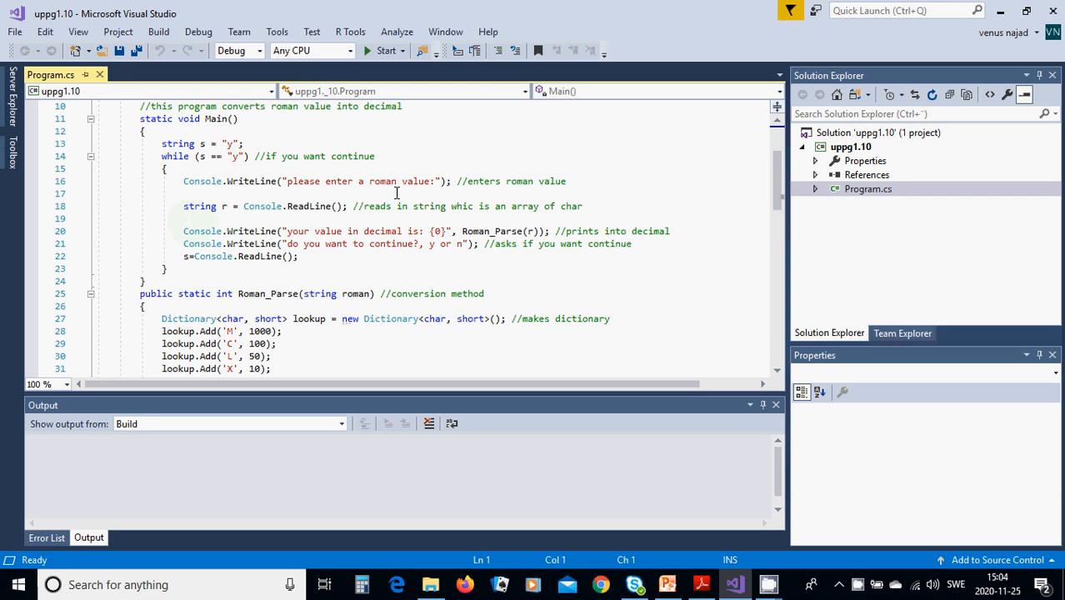
mouse_move(272, 210)
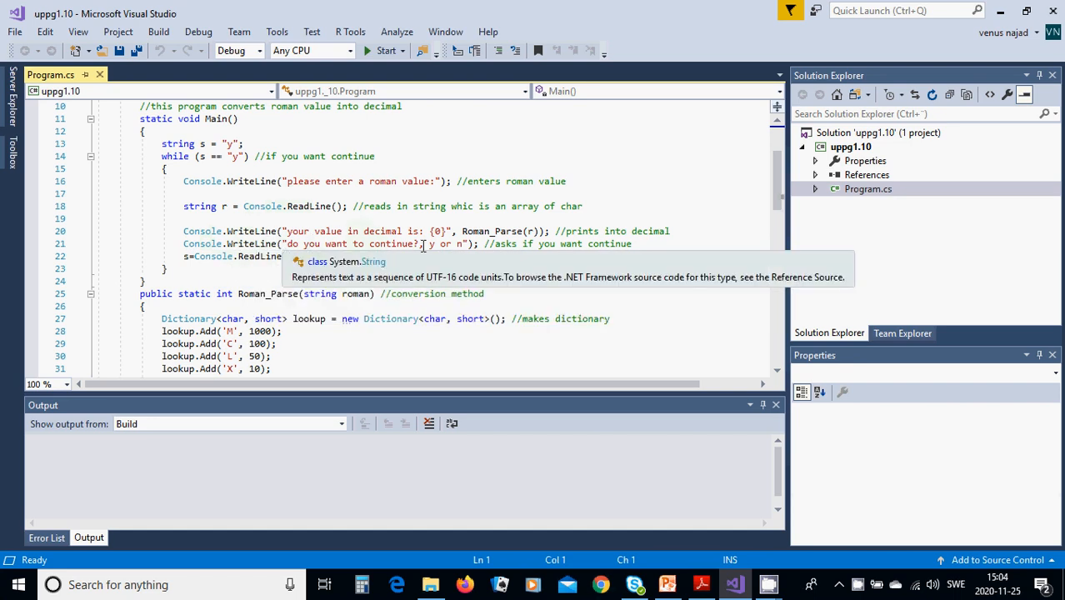
mouse_move(473, 244)
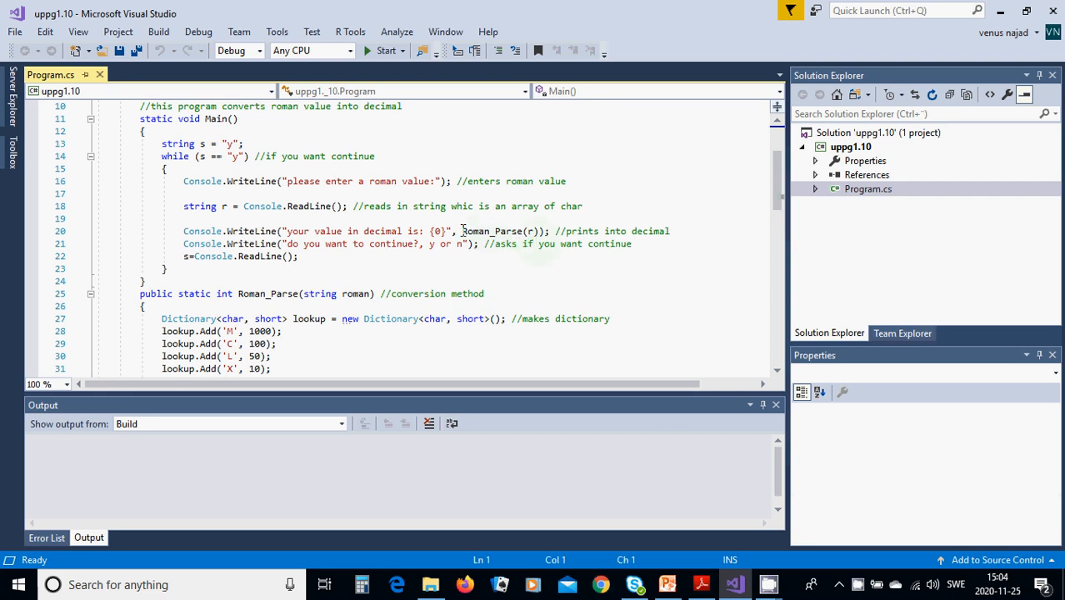
mouse_move(530, 230)
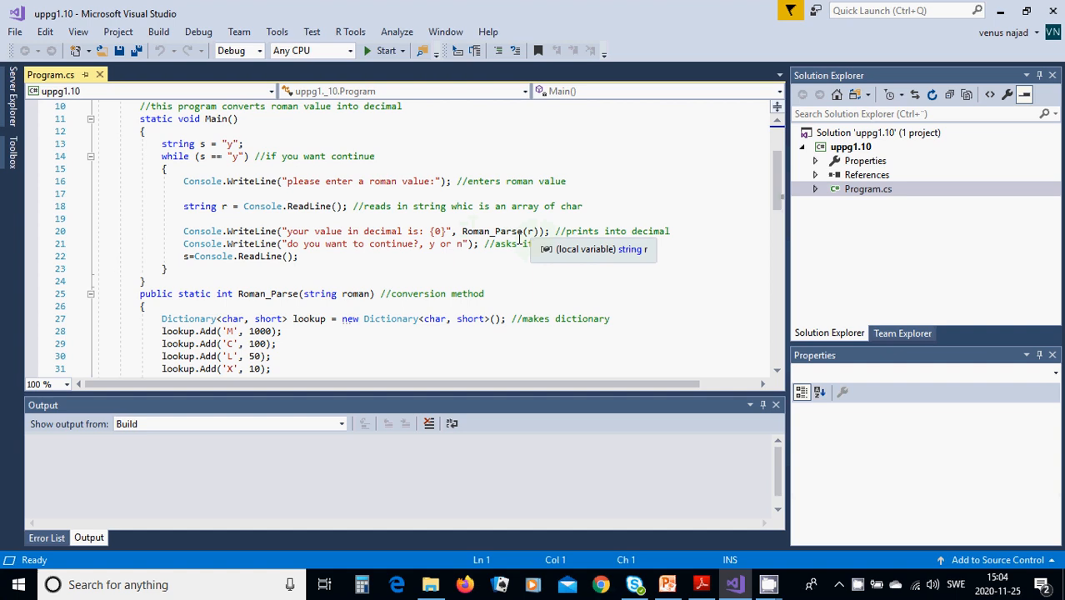
mouse_move(260, 257)
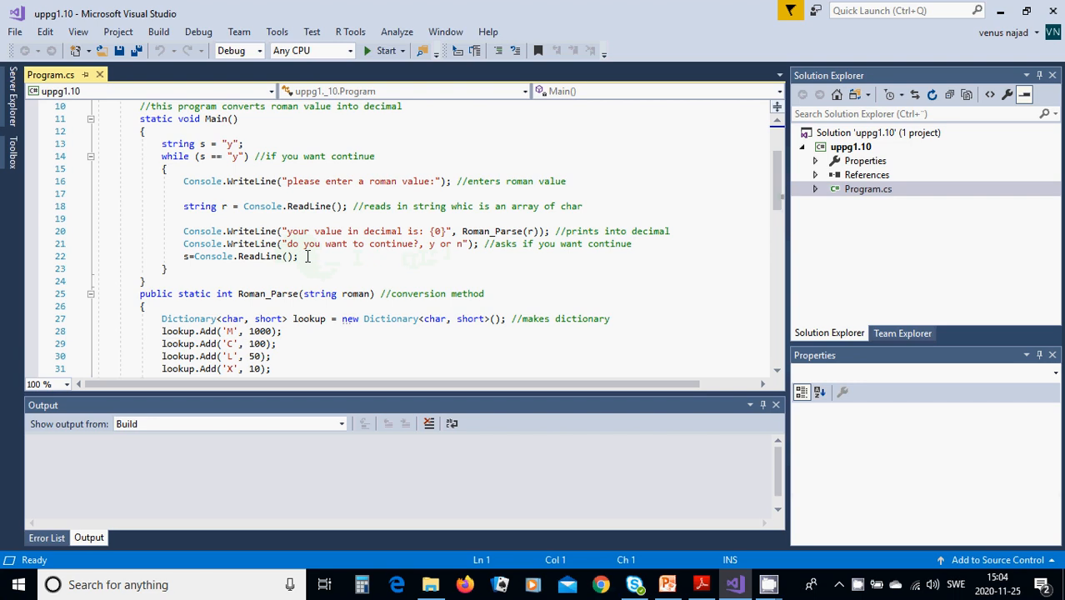
mouse_move(199, 257)
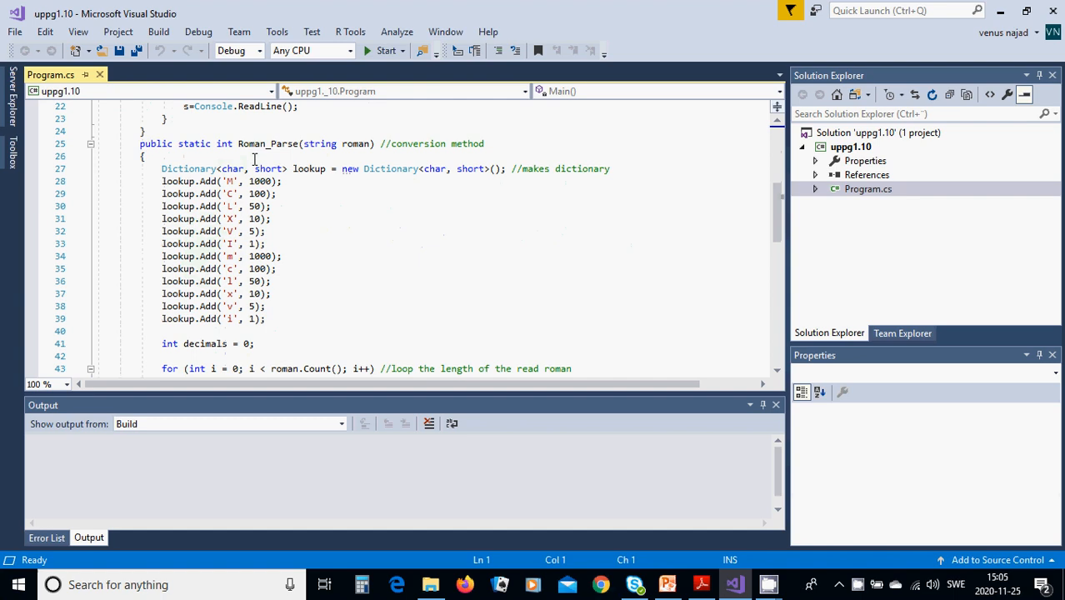
mouse_move(195, 193)
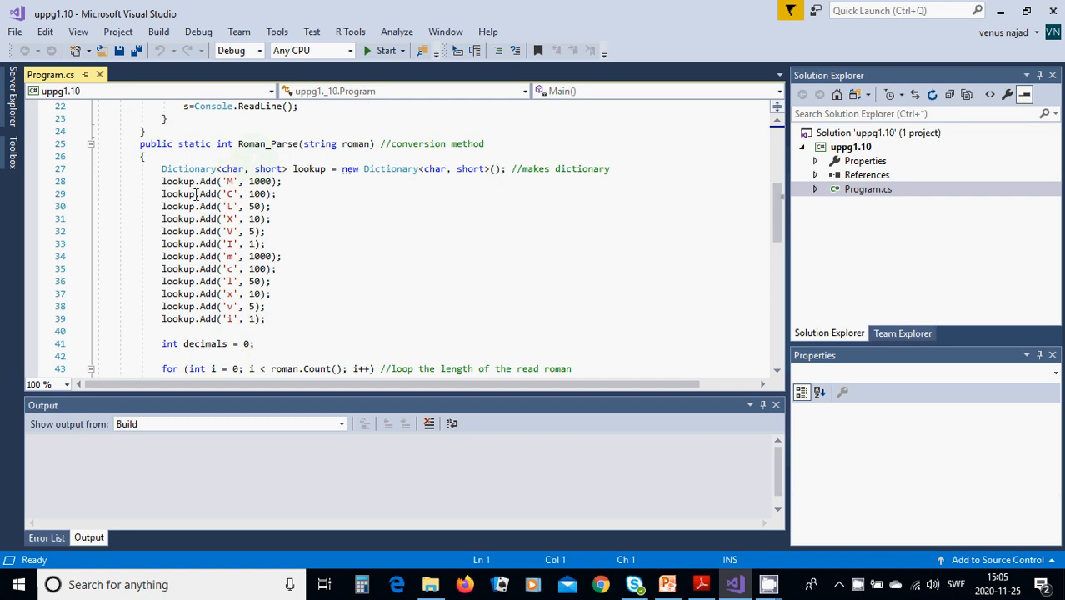
mouse_move(230, 181)
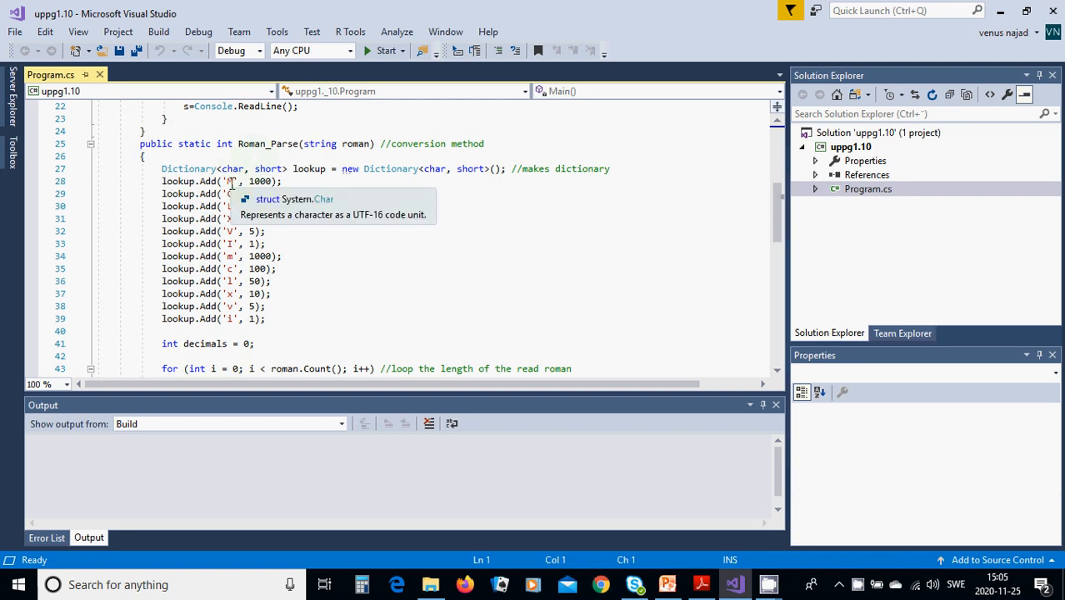
mouse_move(263, 180)
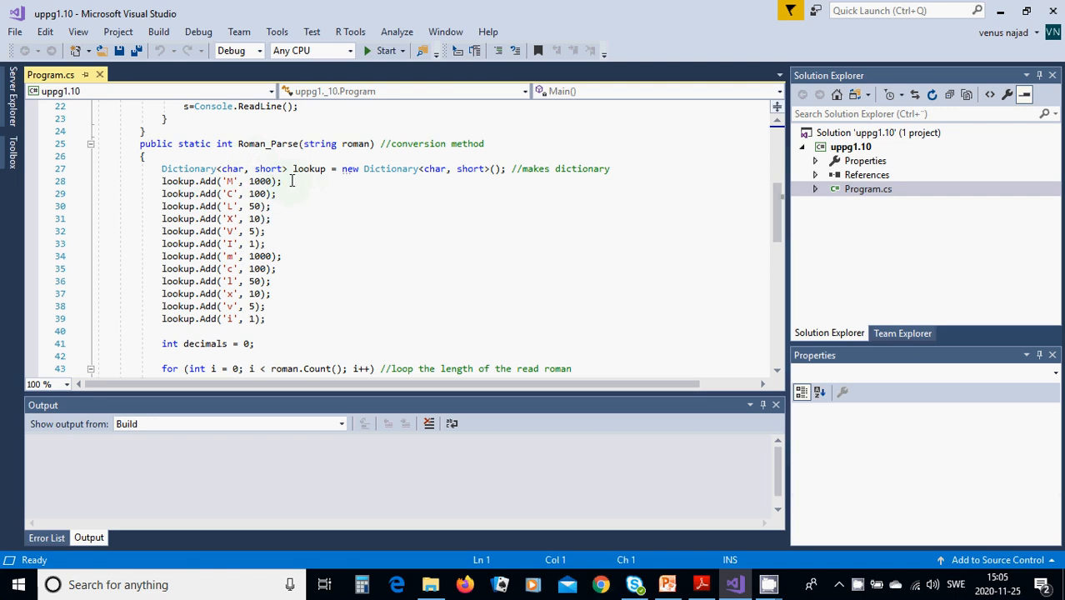
mouse_move(384, 184)
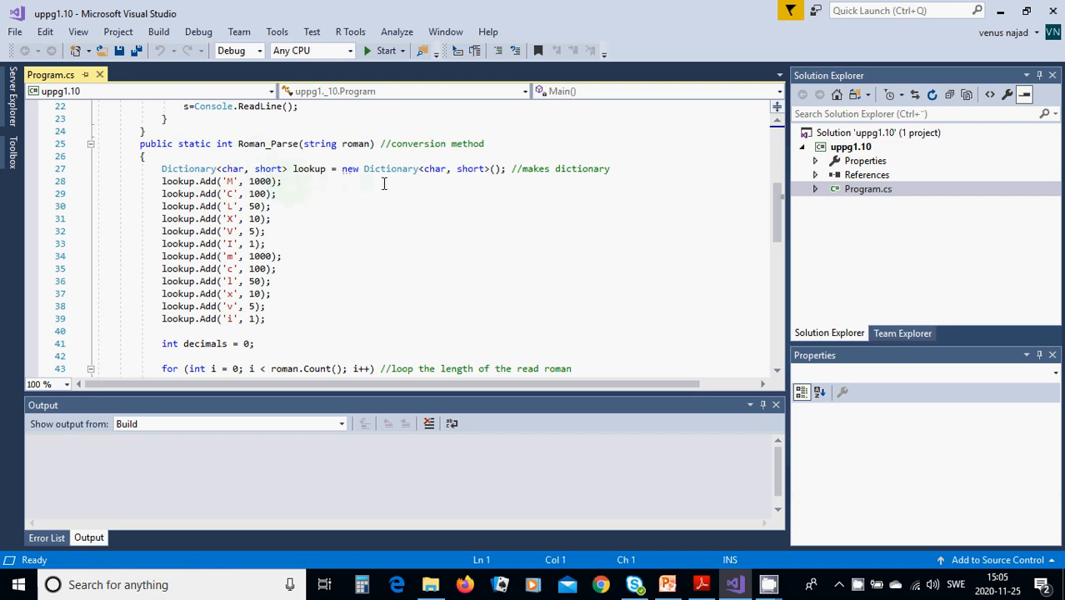
mouse_move(475, 180)
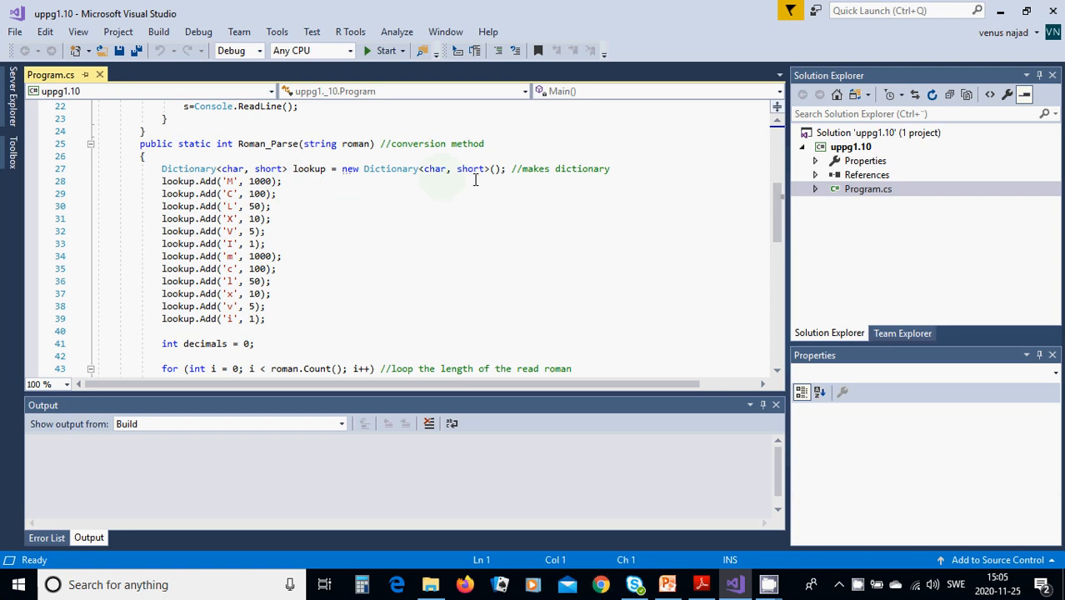
mouse_move(197, 190)
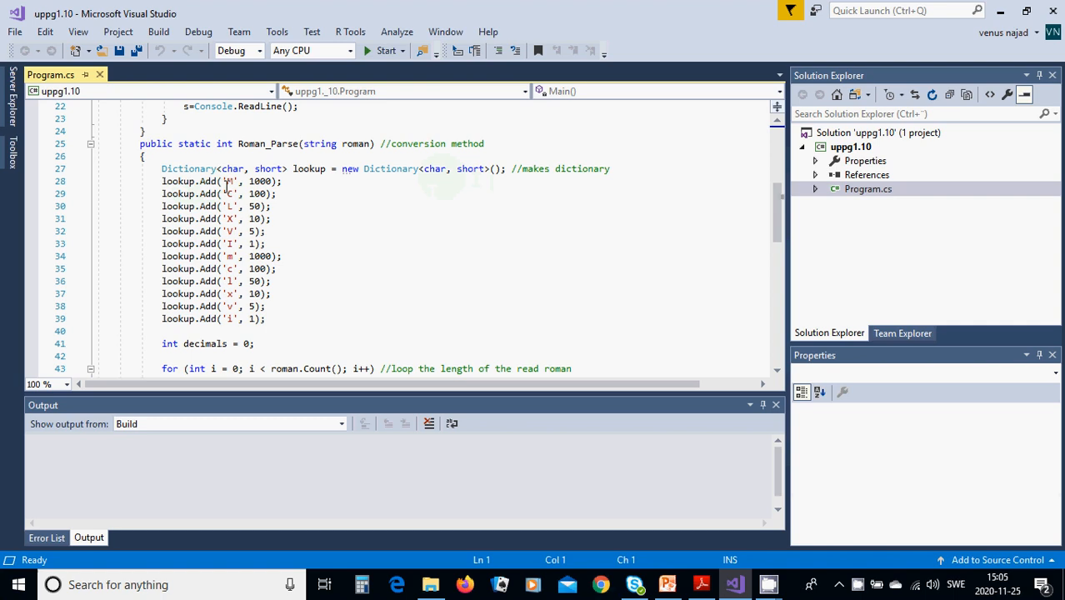
mouse_move(230, 218)
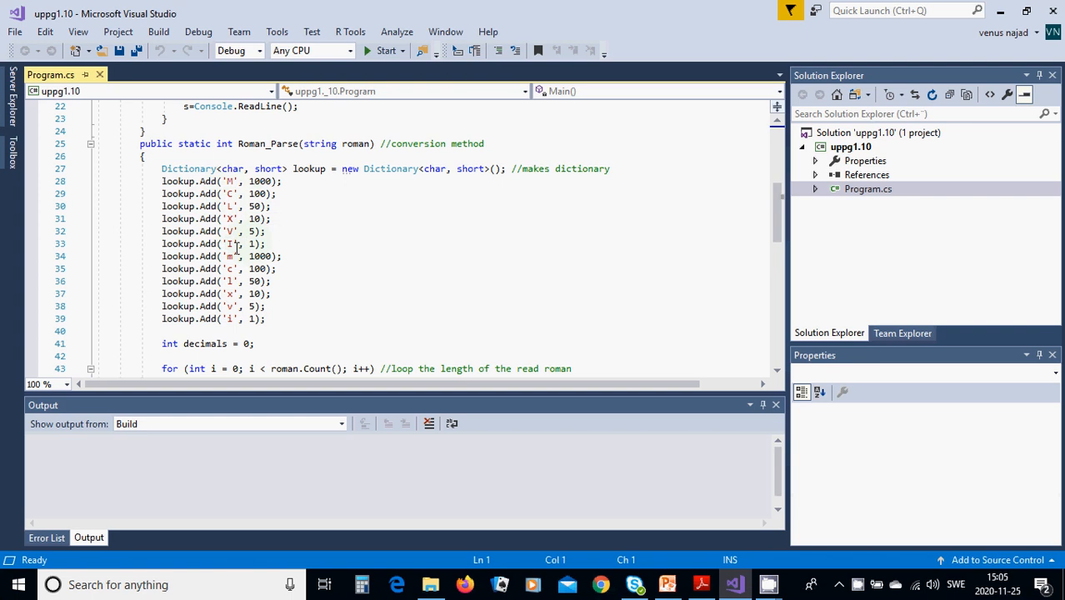
mouse_move(260, 257)
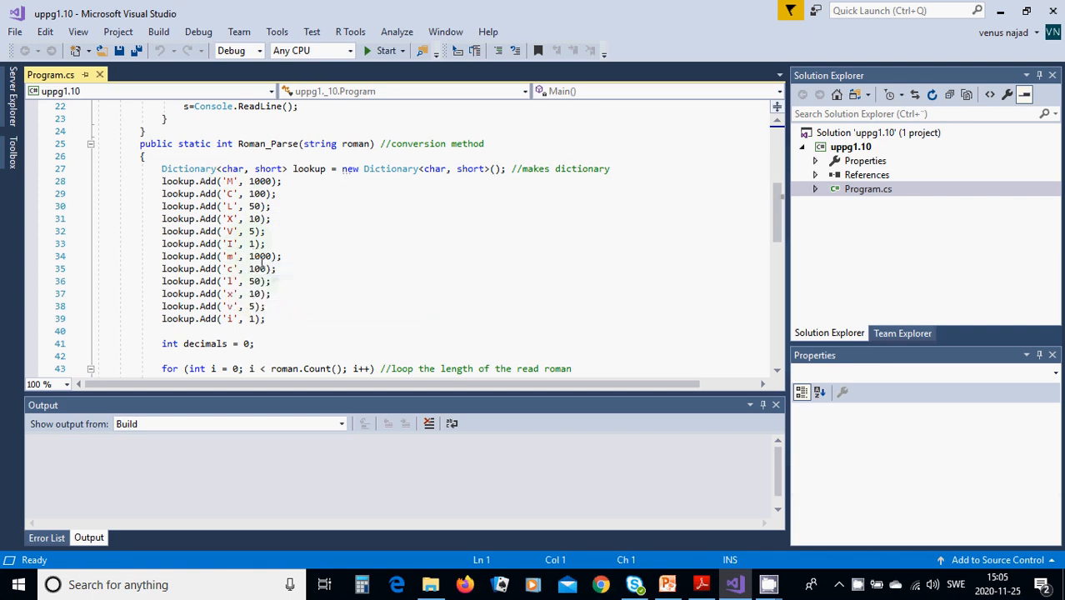
mouse_move(227, 280)
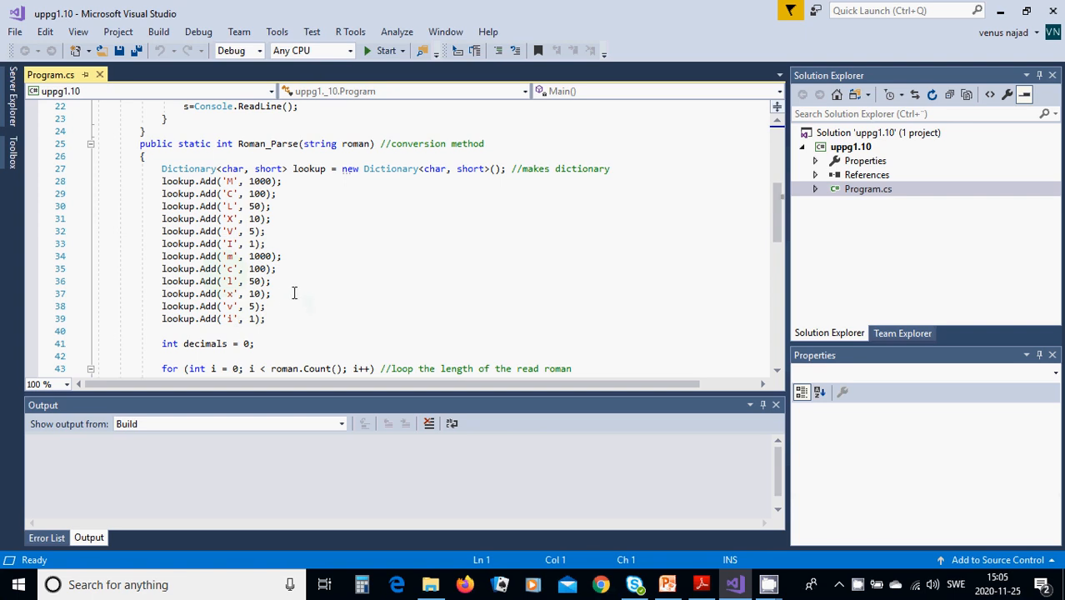
scroll("down", 3)
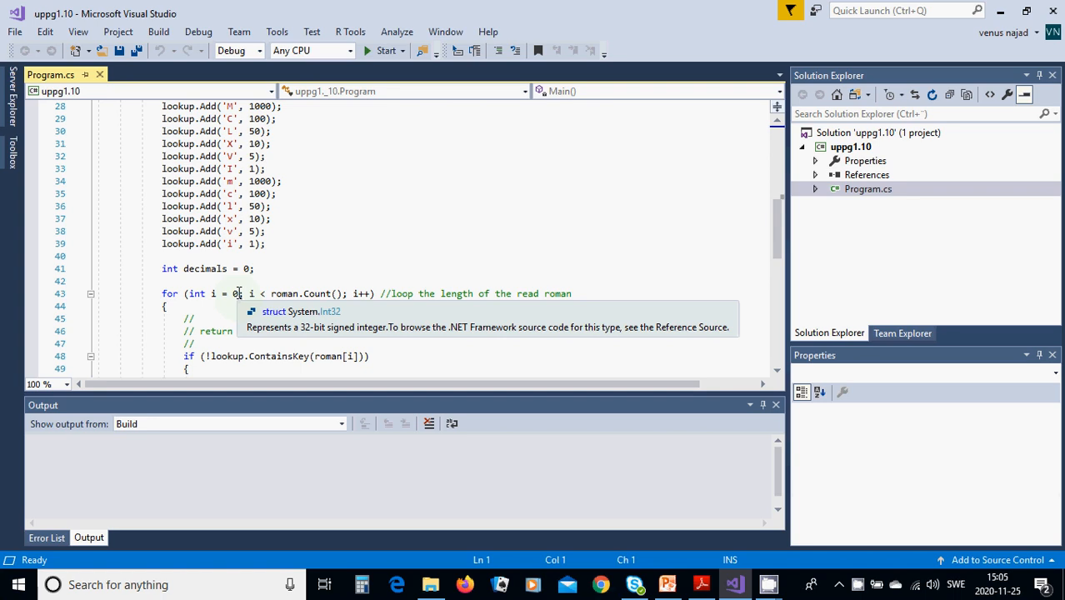
mouse_move(260, 294)
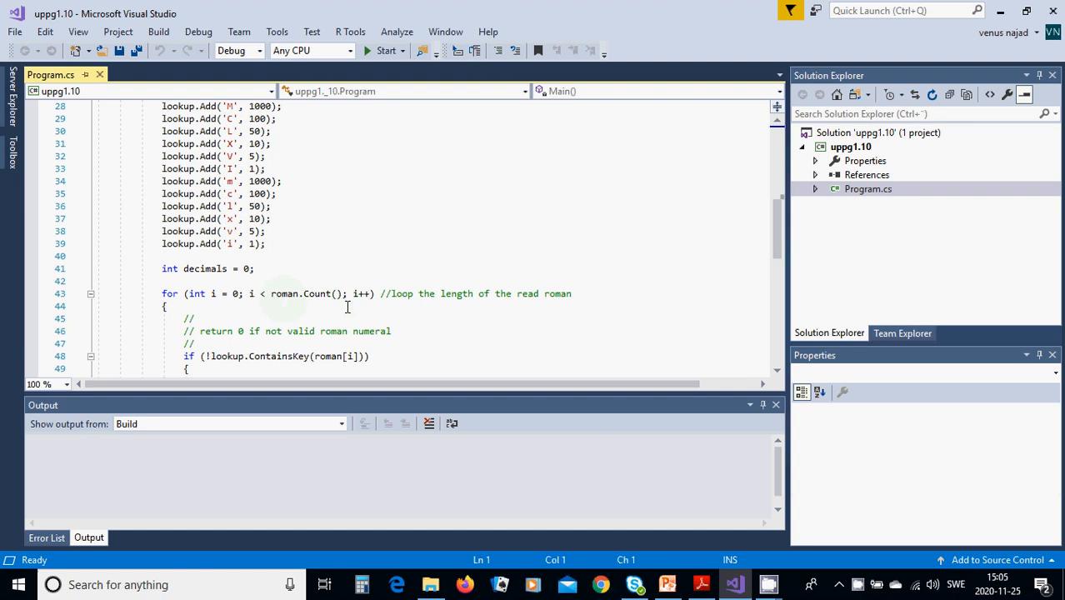
mouse_move(335, 310)
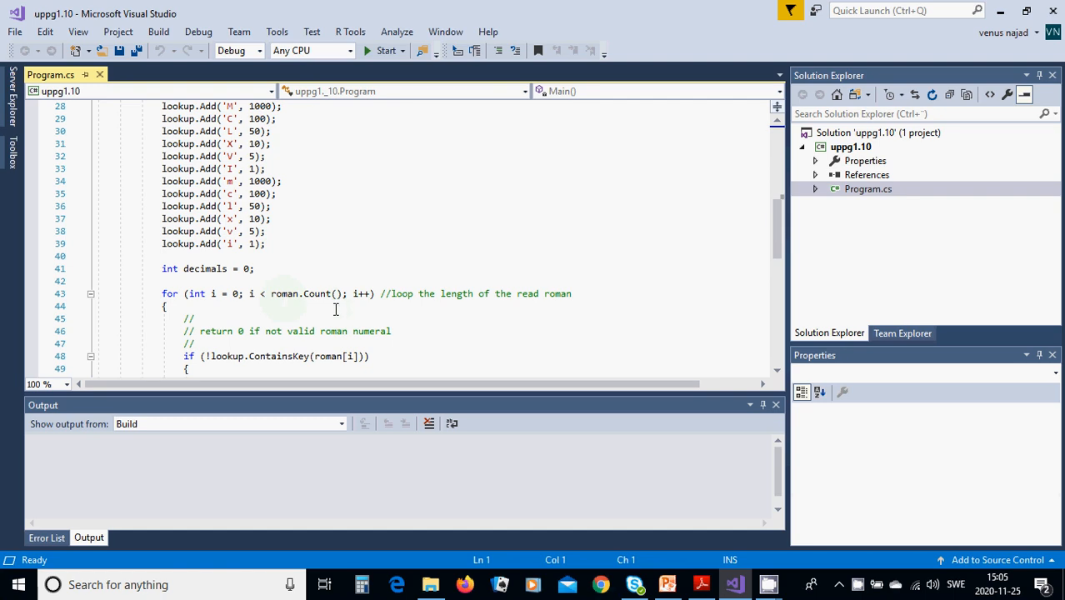
scroll("up", 3)
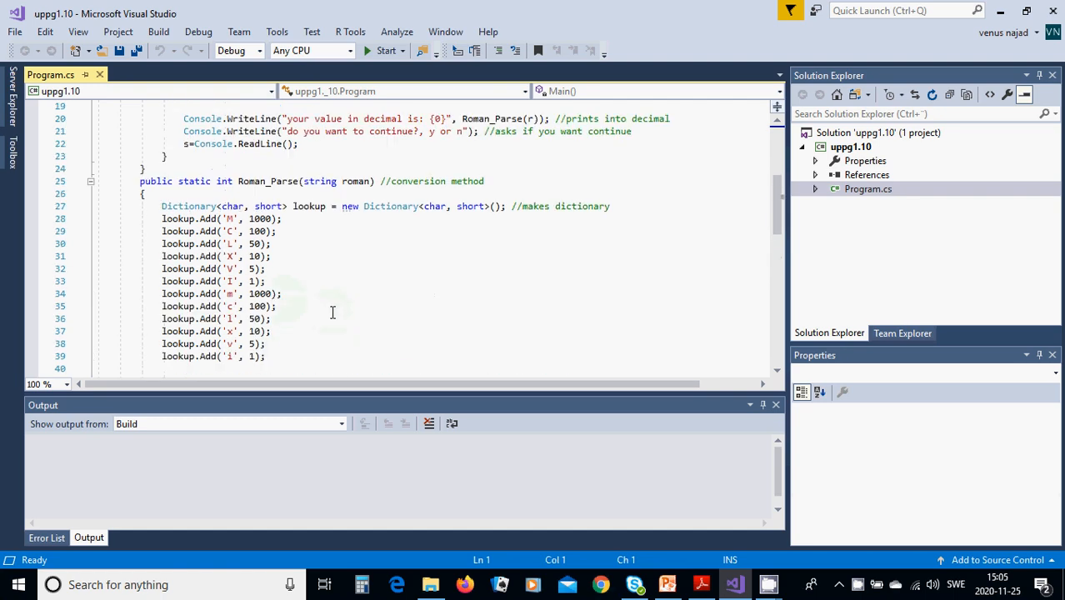
scroll("down", 3)
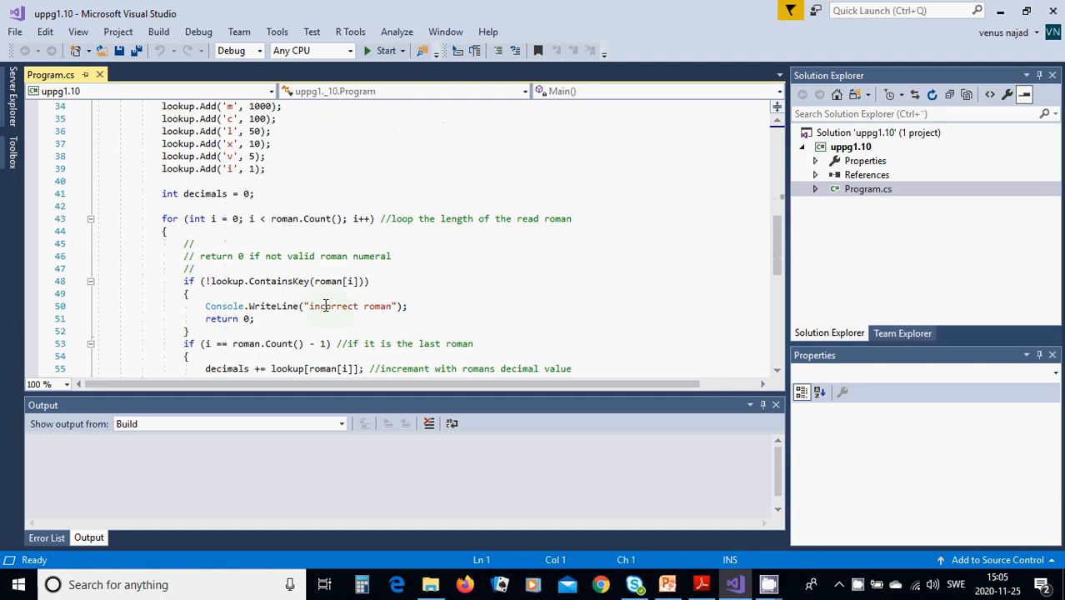
mouse_move(325, 307)
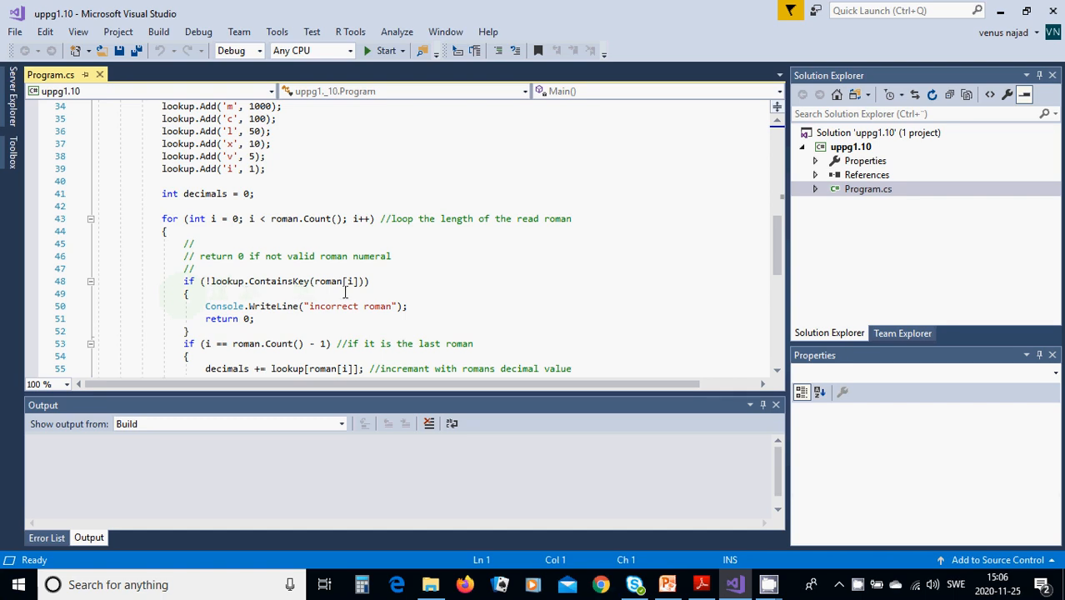
mouse_move(226, 320)
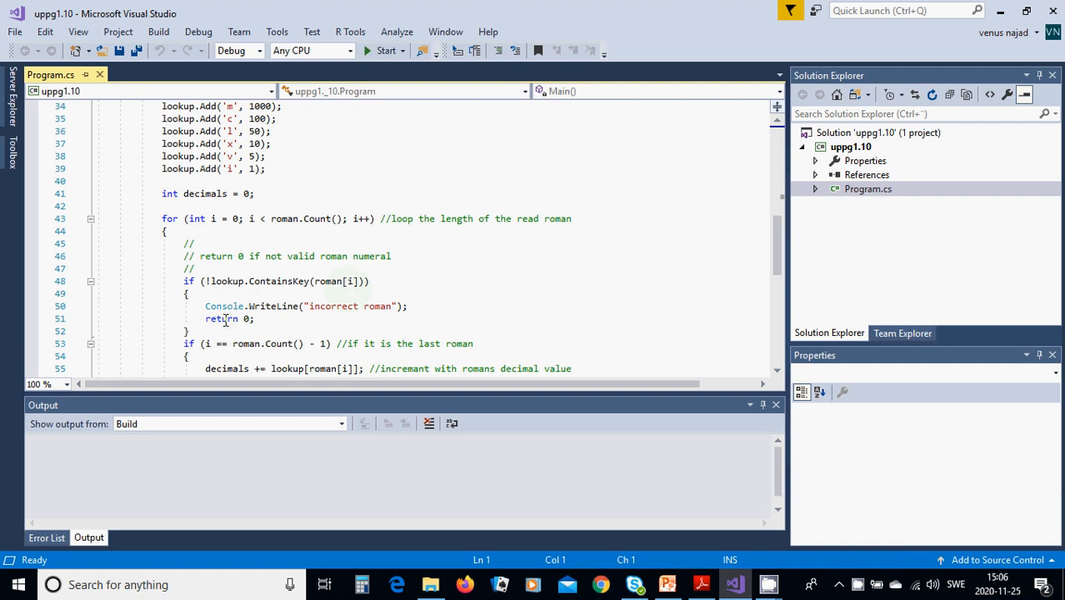
mouse_move(380, 318)
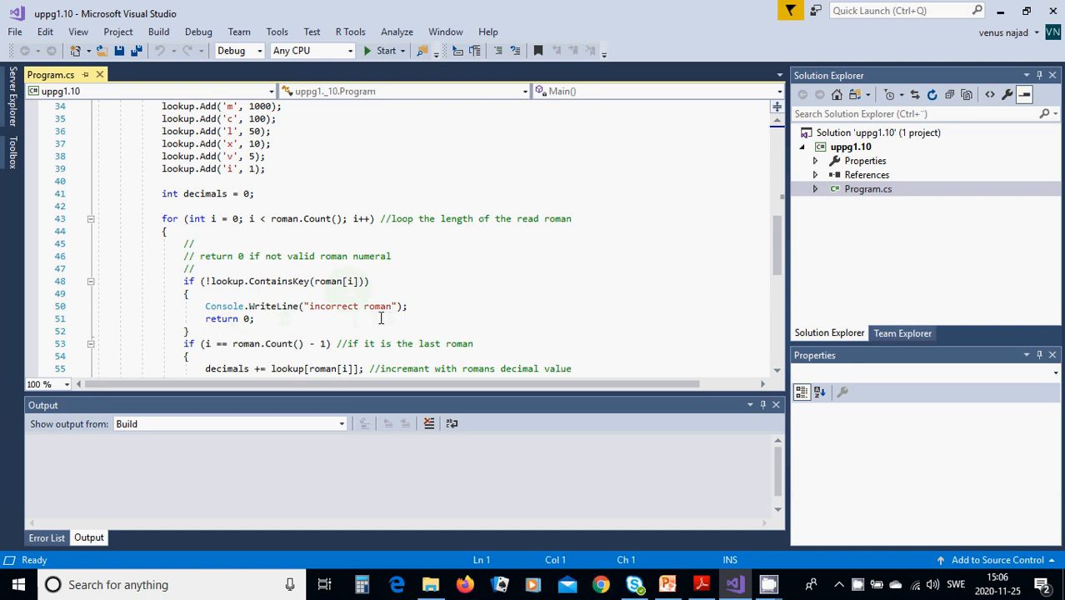
mouse_move(294, 300)
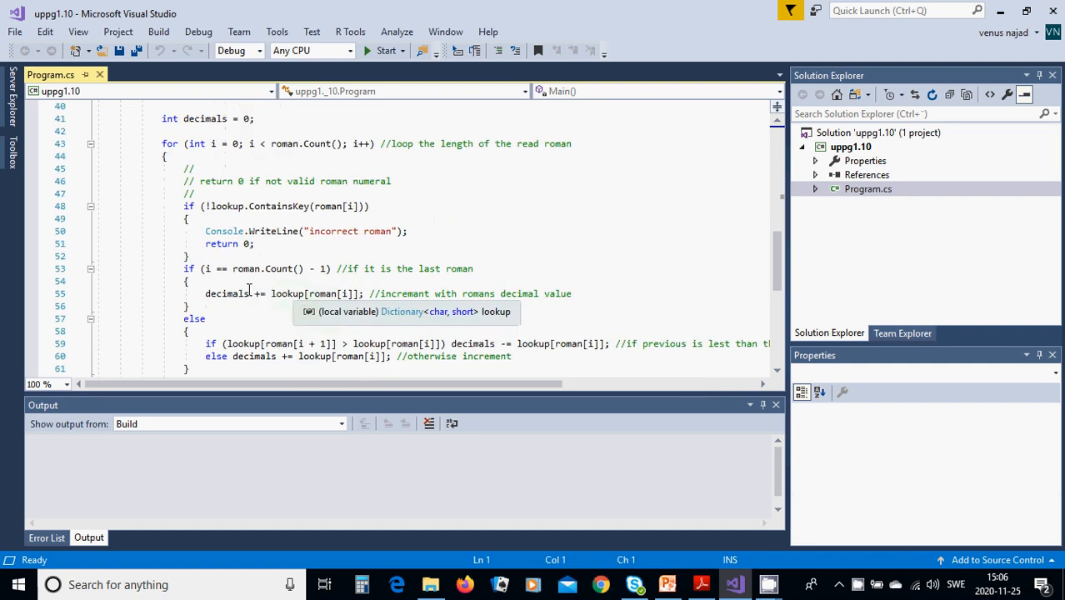
mouse_move(227, 276)
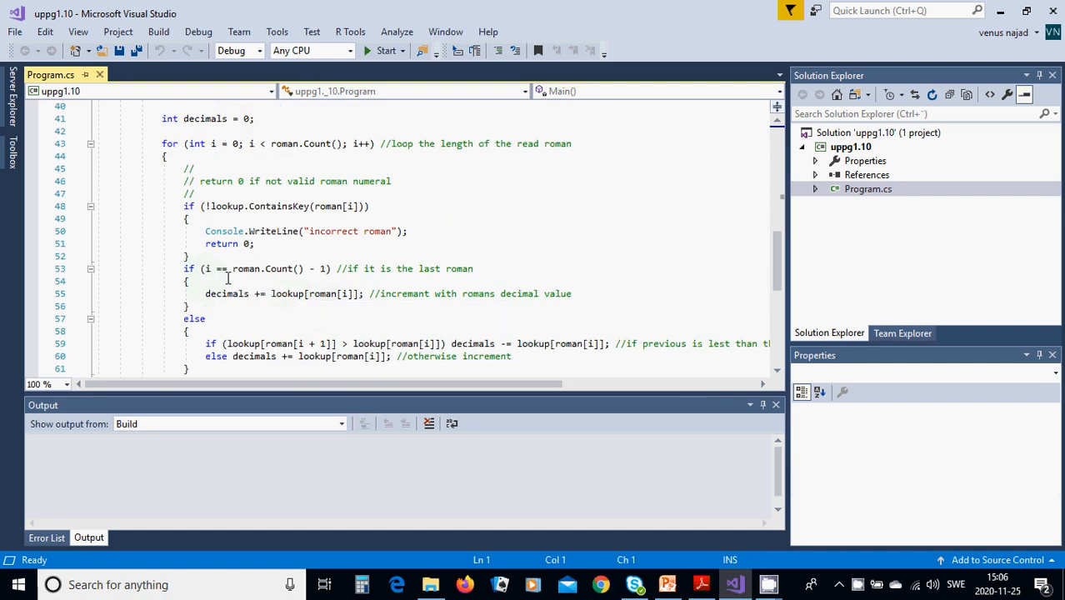
mouse_move(320, 280)
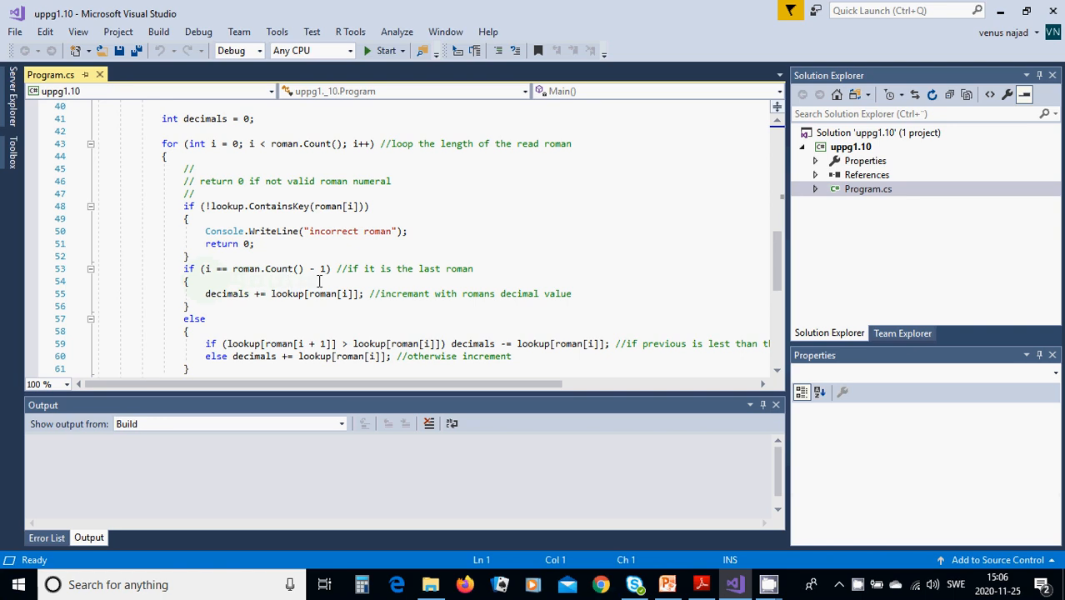
mouse_move(354, 280)
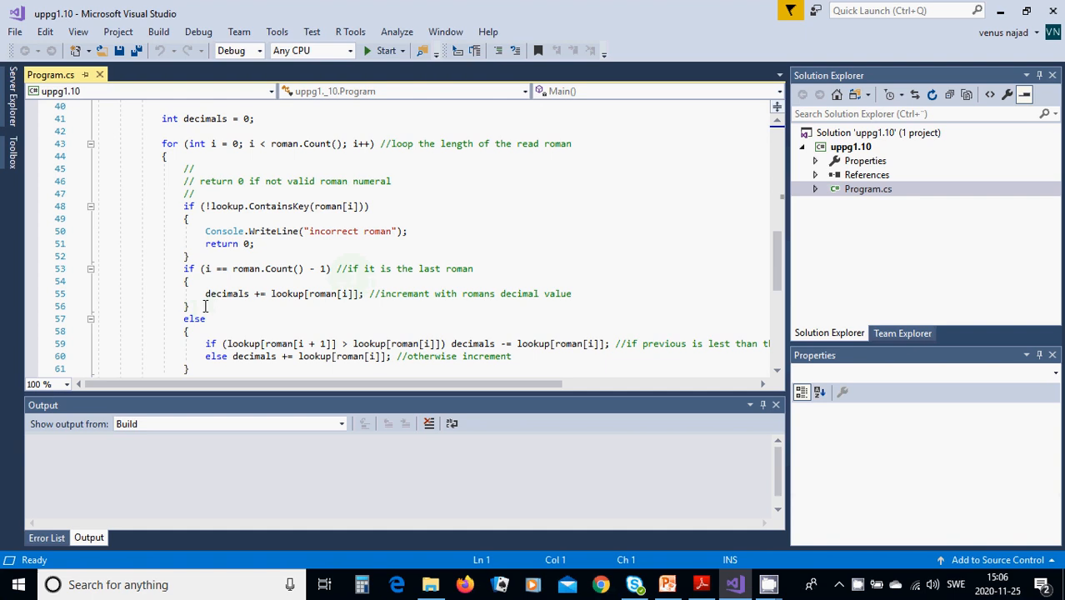
mouse_move(263, 294)
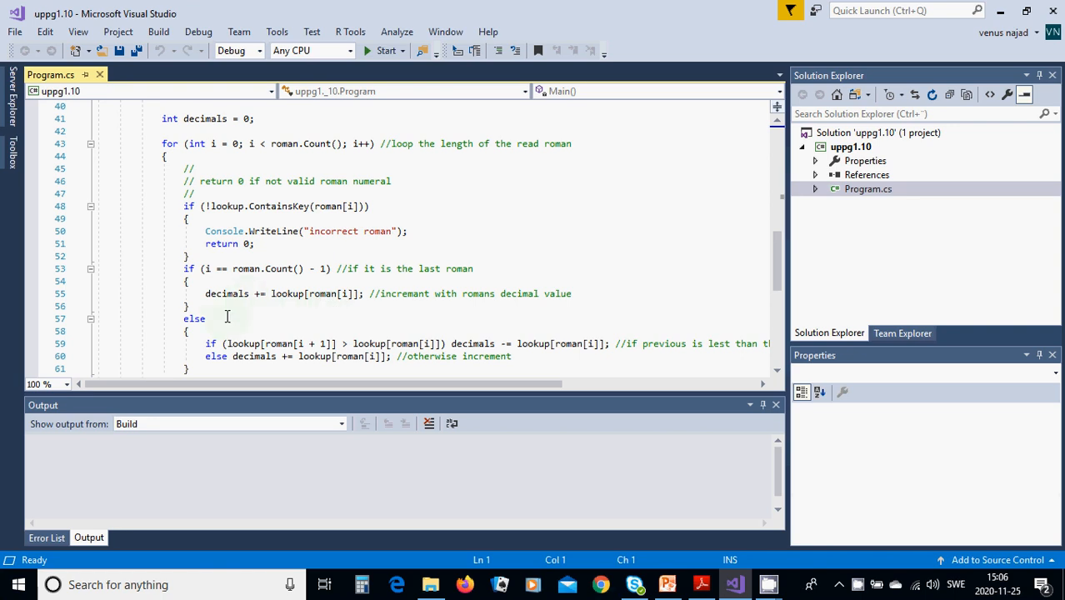
scroll("down", 3)
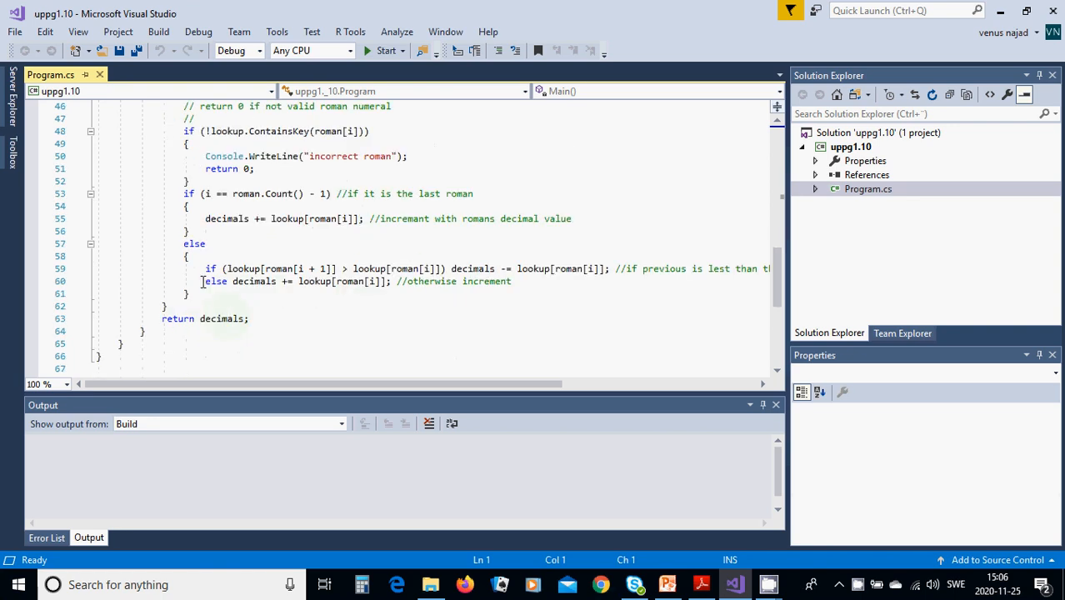
mouse_move(253, 280)
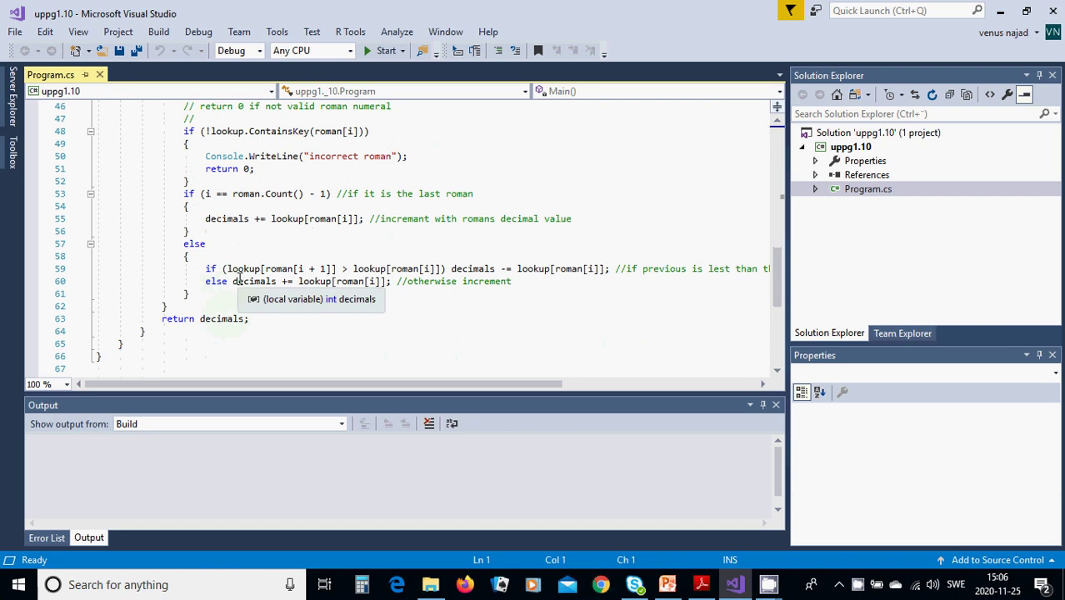
mouse_move(314, 280)
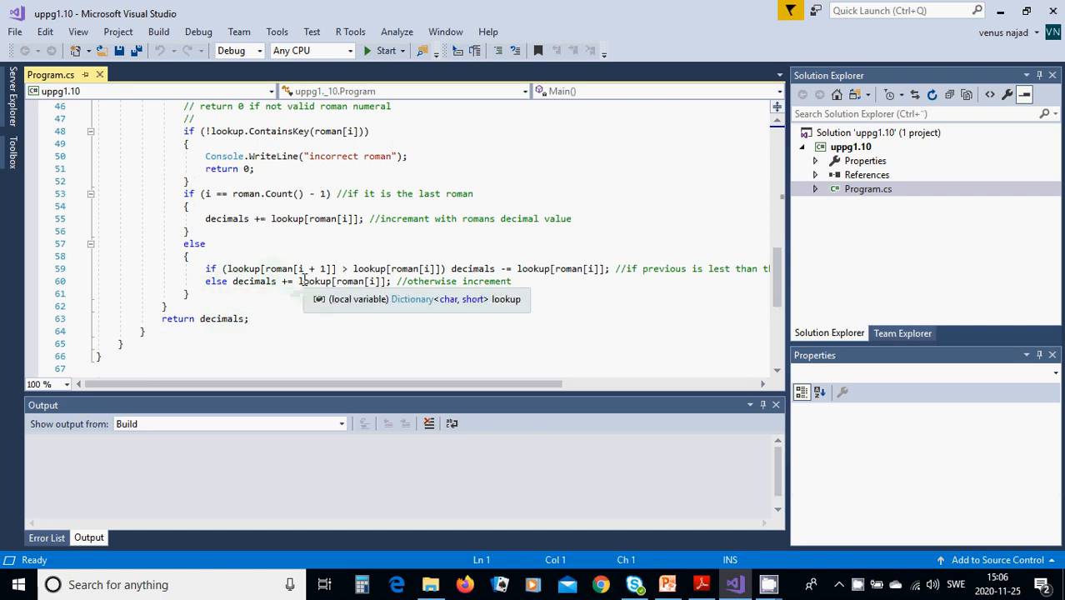
mouse_move(347, 268)
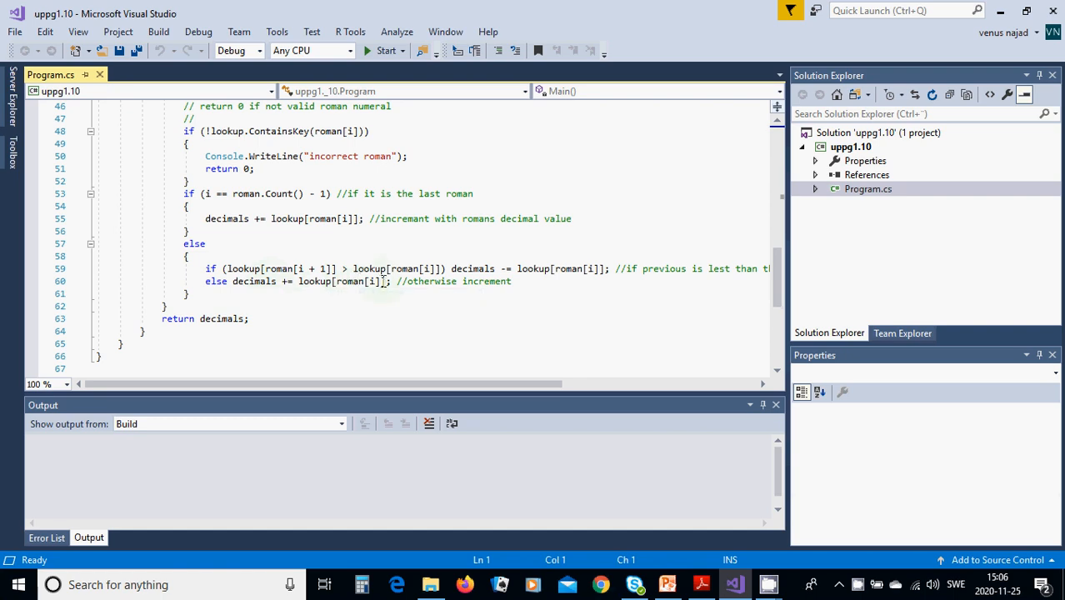
mouse_move(442, 280)
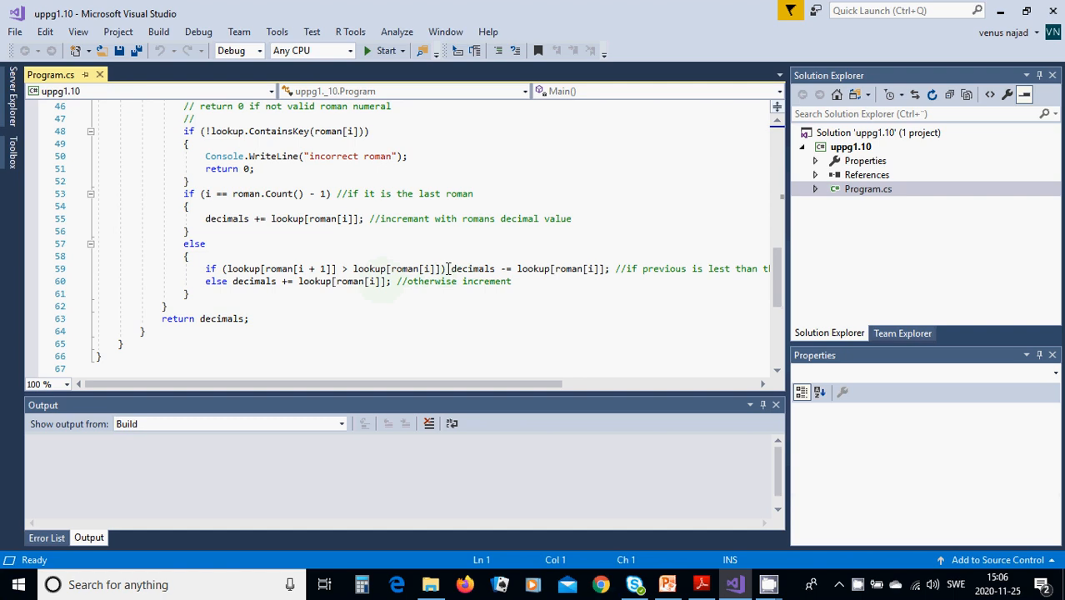
mouse_move(474, 269)
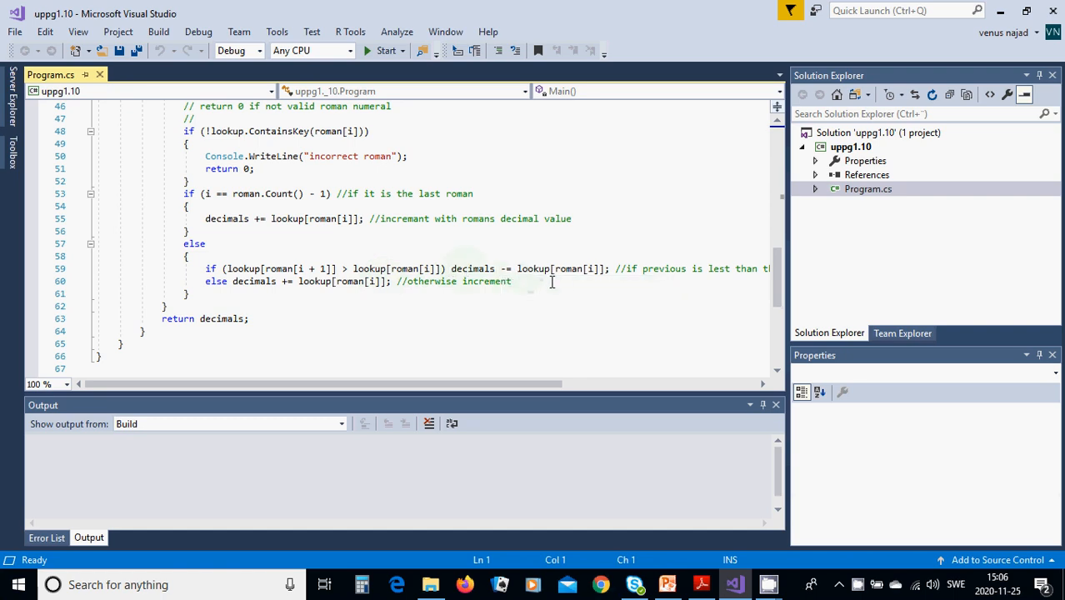
mouse_move(324, 296)
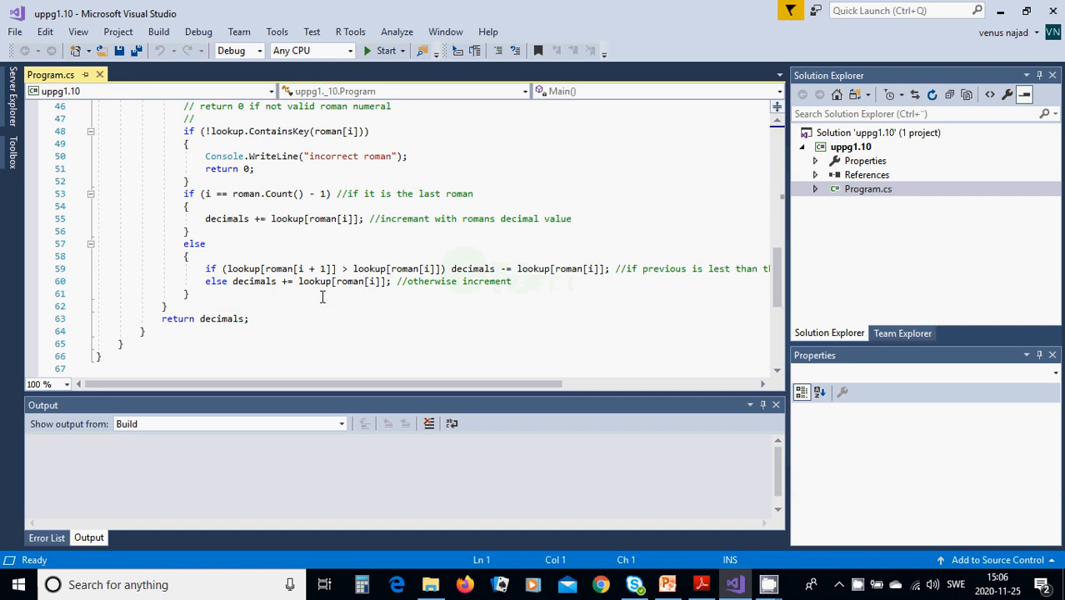
mouse_move(290, 293)
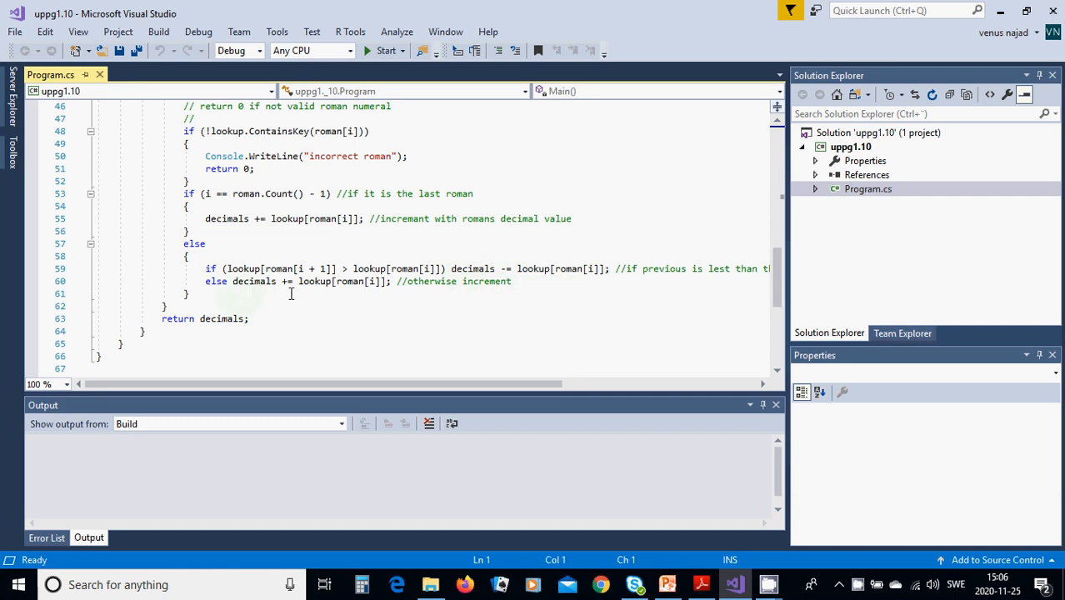
mouse_move(323, 293)
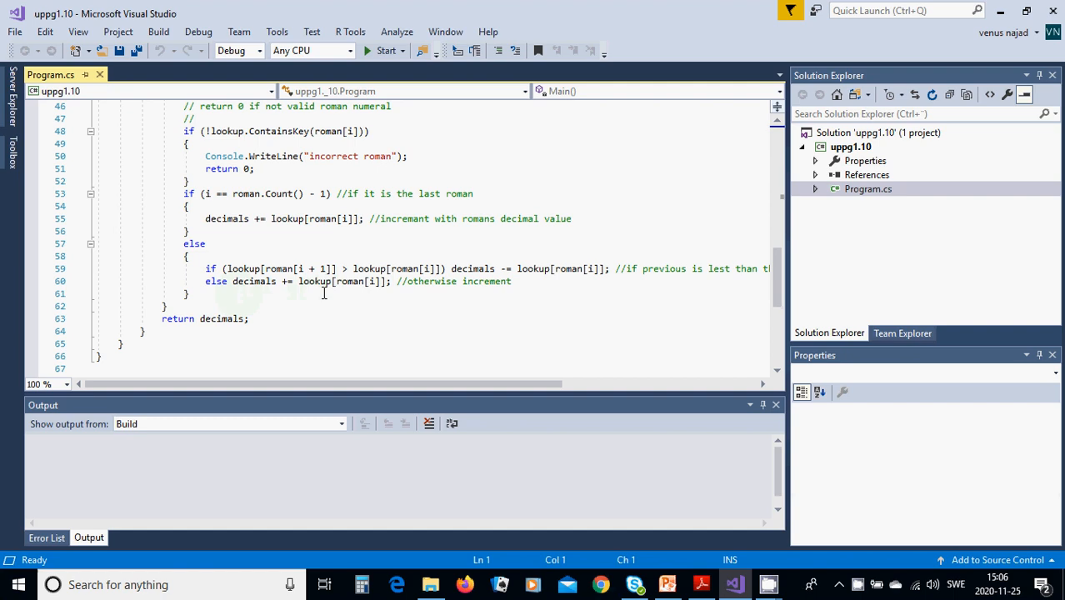
mouse_move(373, 293)
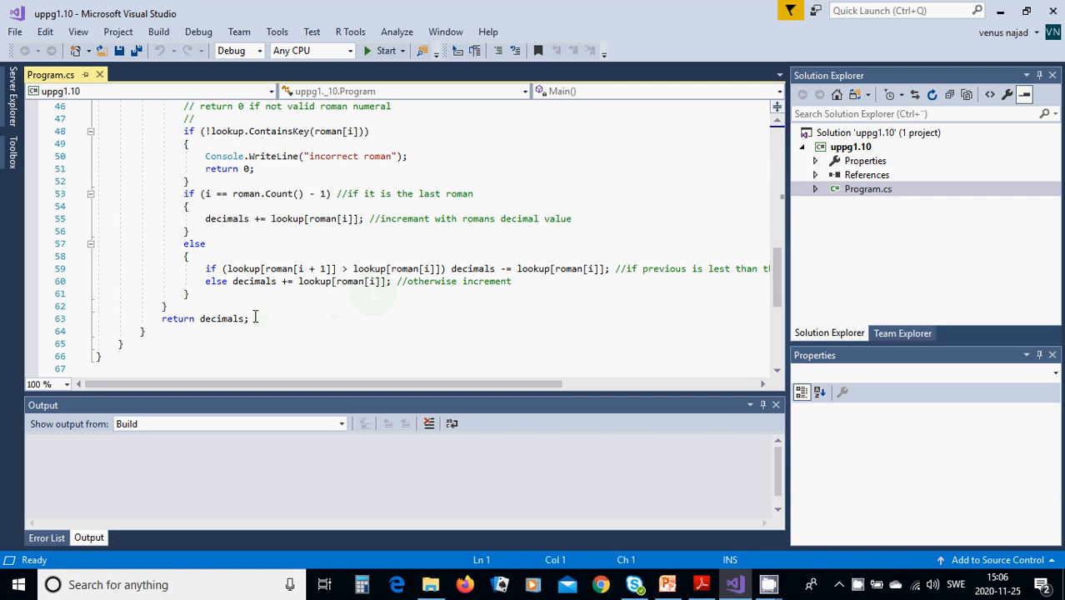
scroll("up", 3)
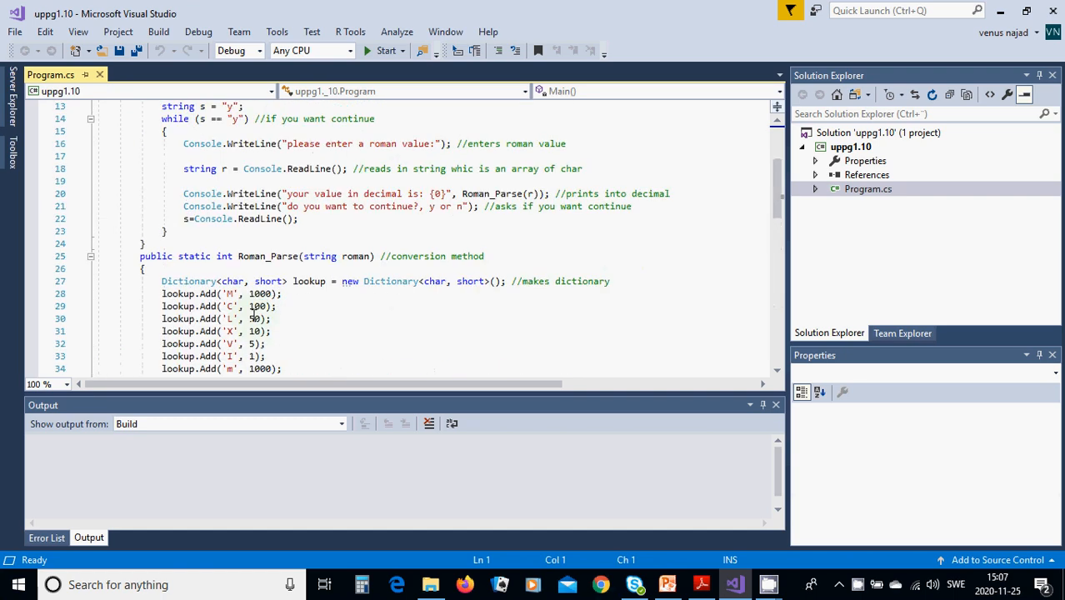
scroll("up", 3)
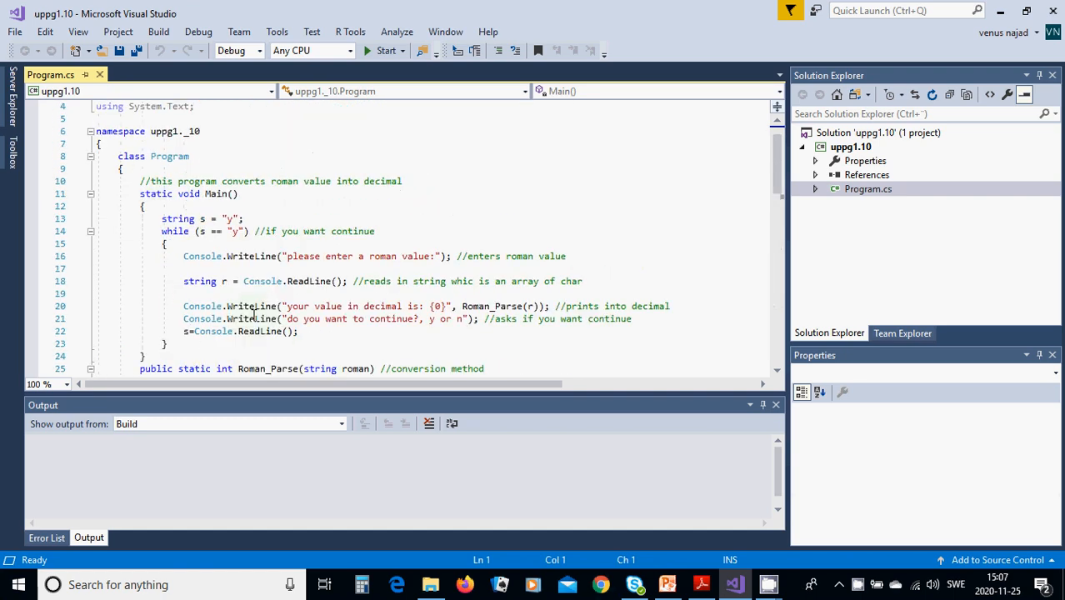
scroll("down", 3)
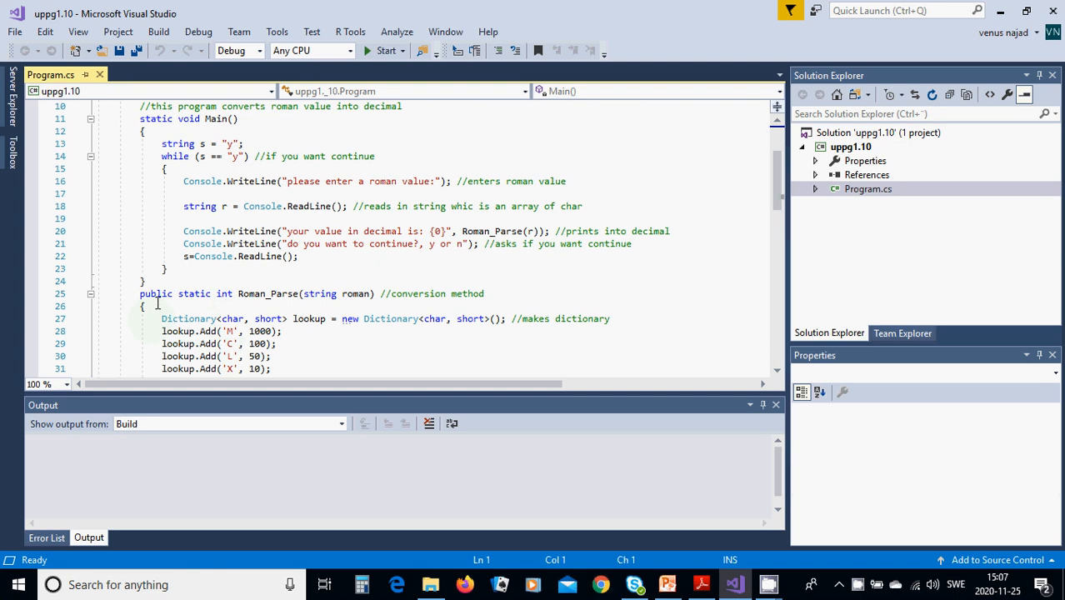
mouse_move(326, 287)
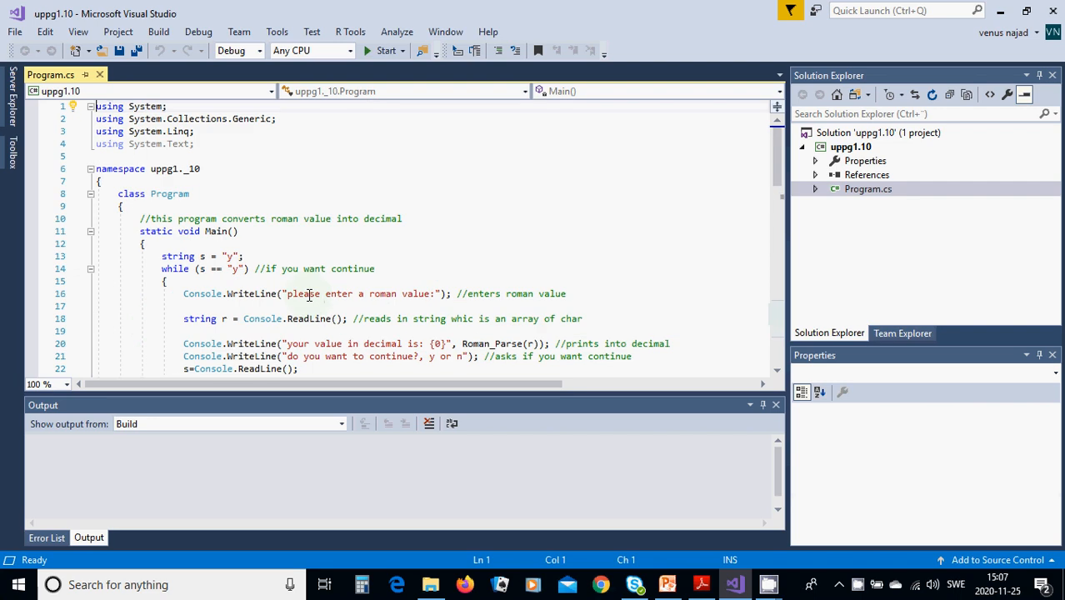
mouse_move(317, 294)
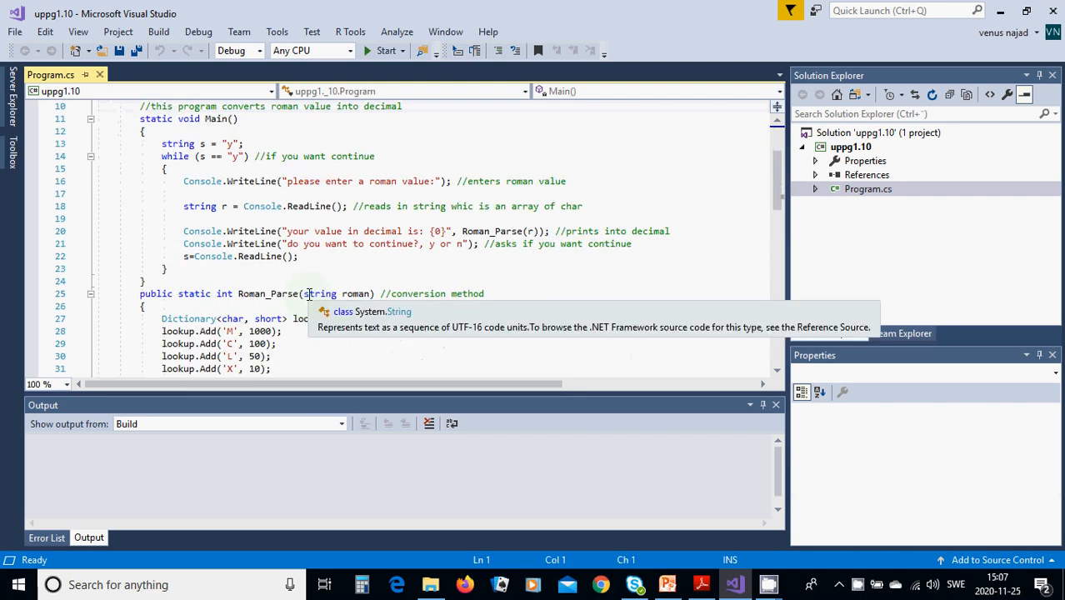
scroll("down", 3)
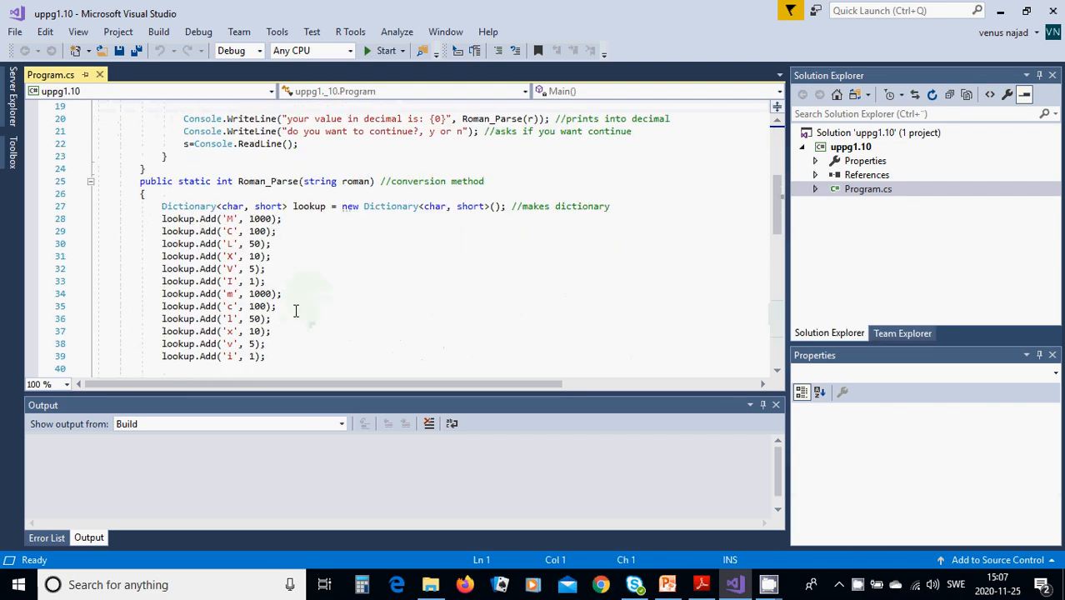
scroll("up", 3)
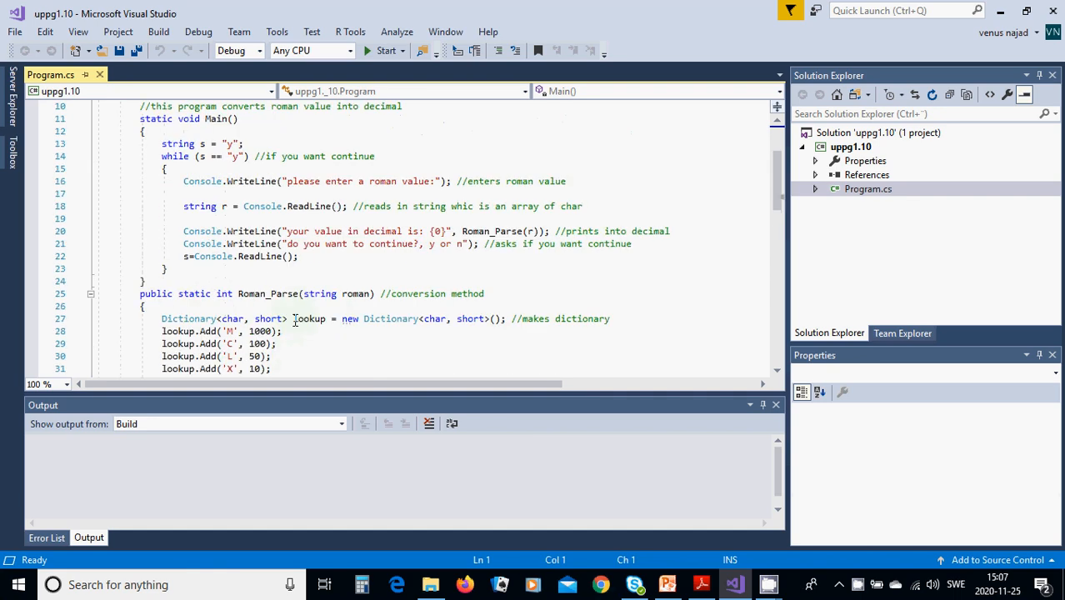
scroll("up", 3)
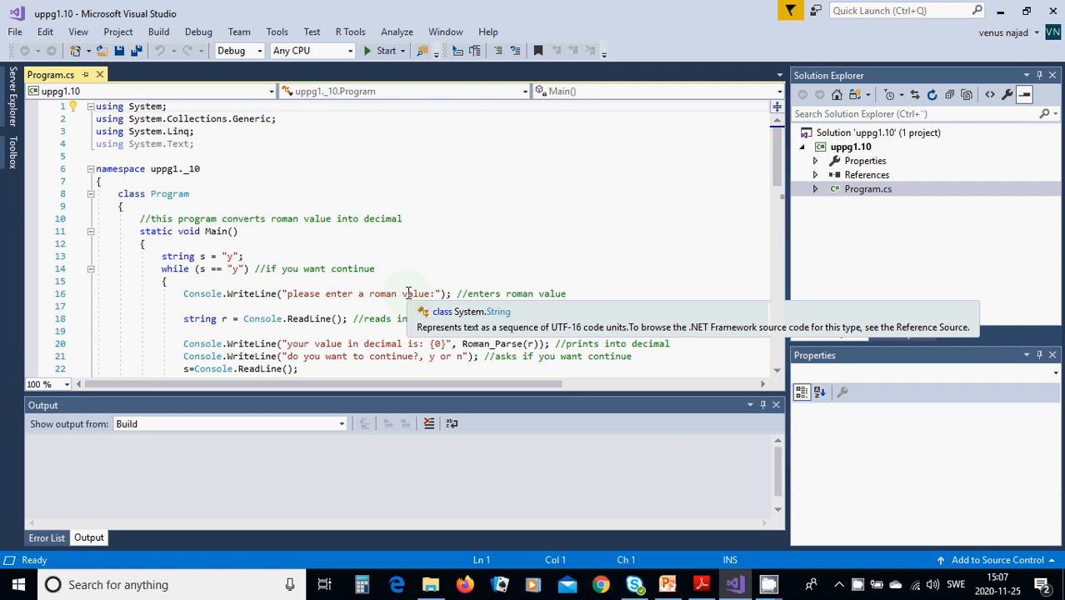
scroll("down", 3)
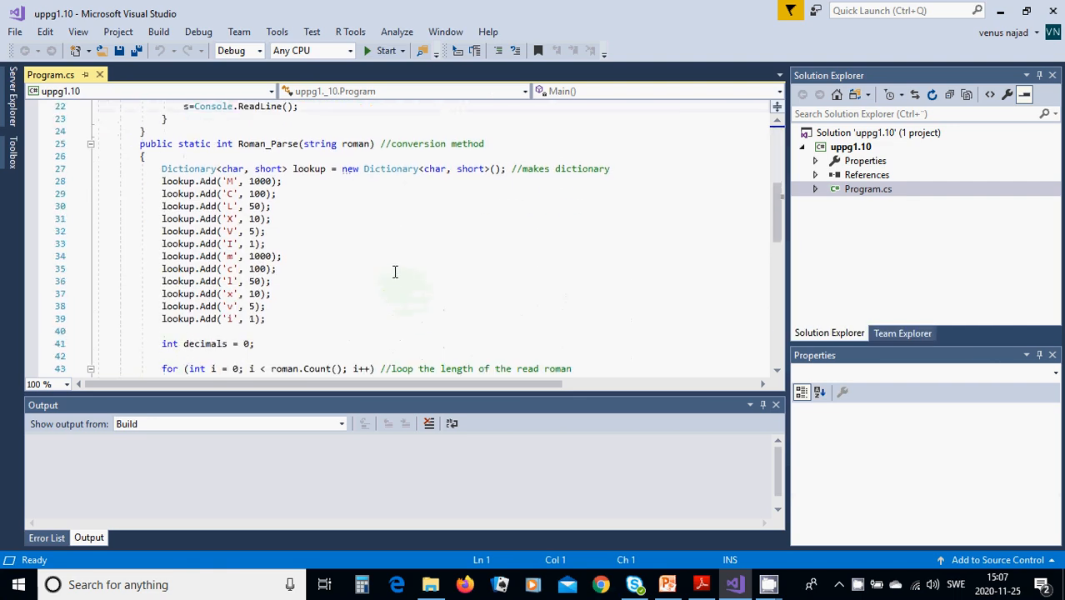
mouse_move(385, 280)
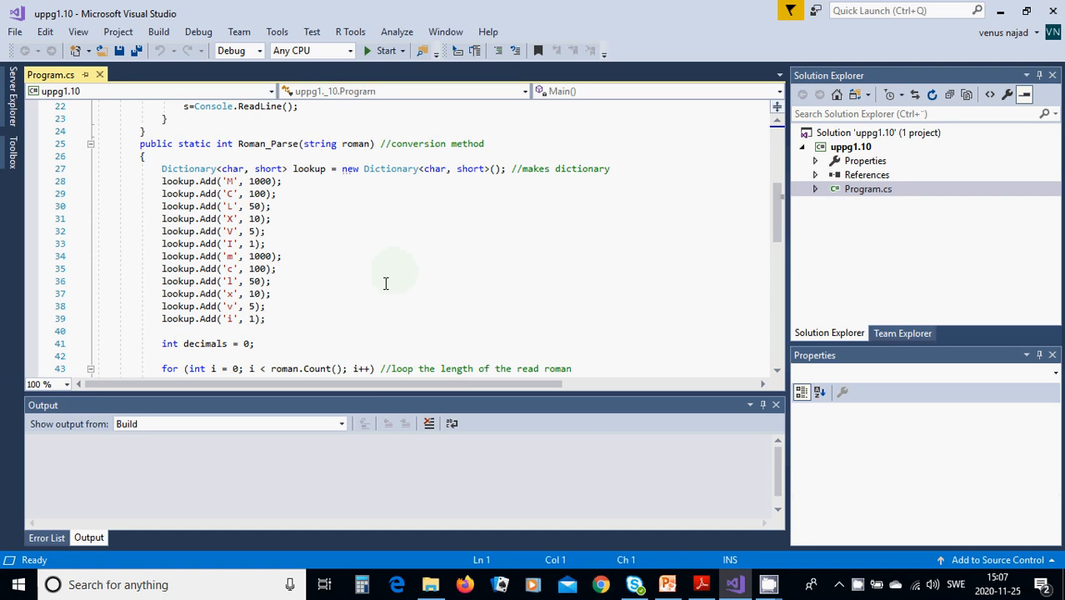
Start the built Roman numeral converter so its console prompts for a numeral
scroll("down", 3)
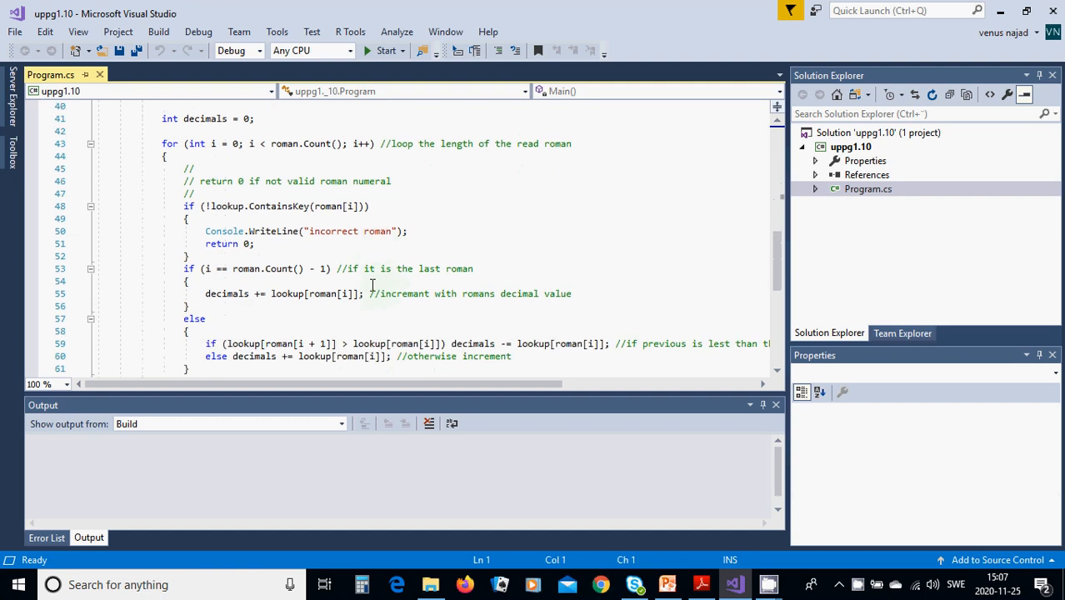
scroll("down", 3)
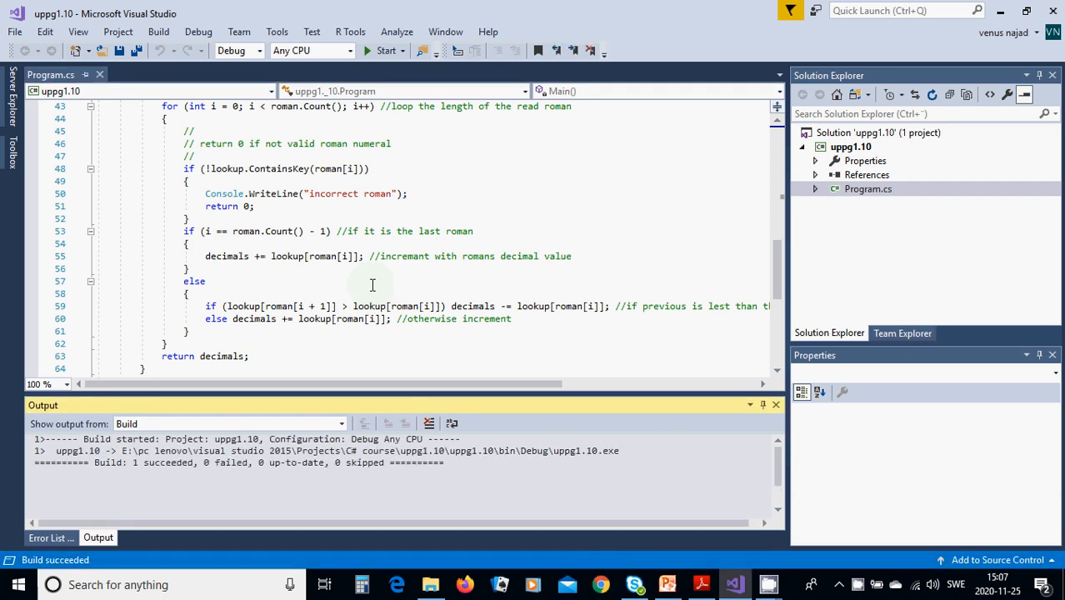
left_click(385, 50)
type("mvIIX")
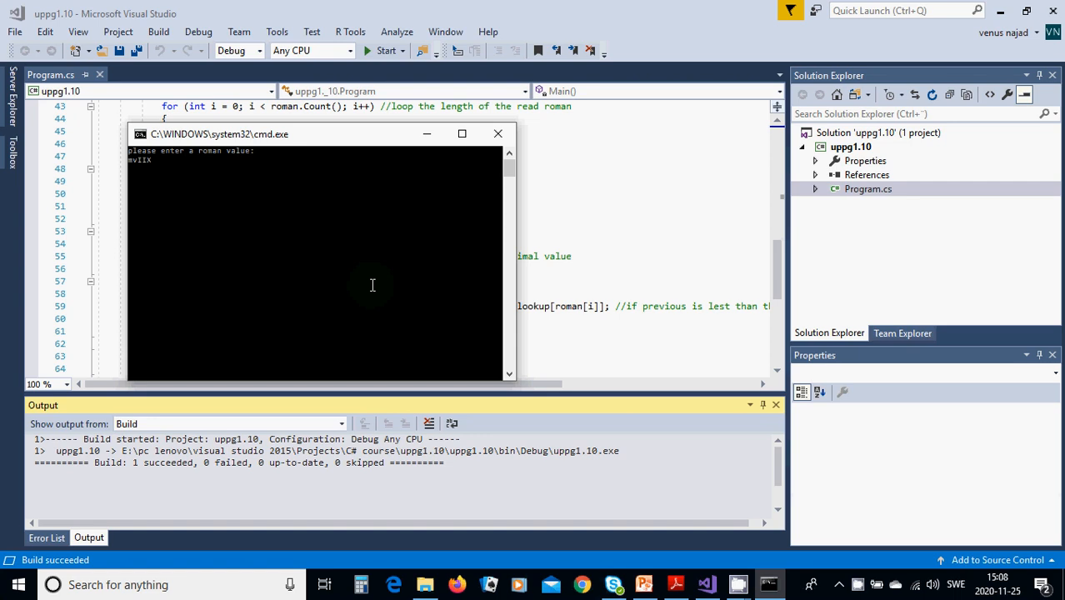
Convert the first numeral, answer y to continue, then convert CI to its decimal value
key("Backspace")
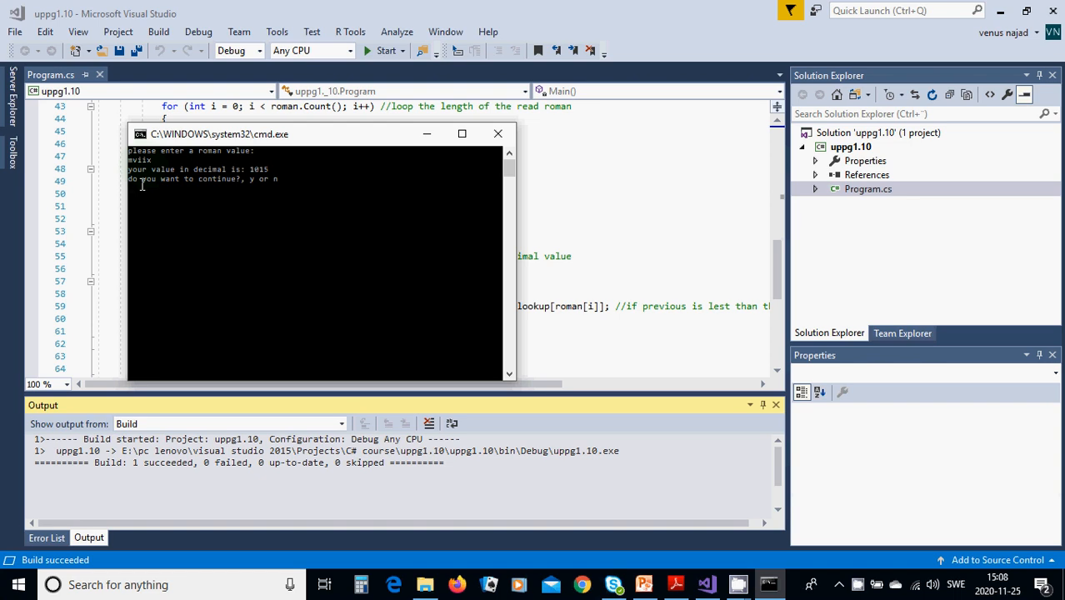
type("y")
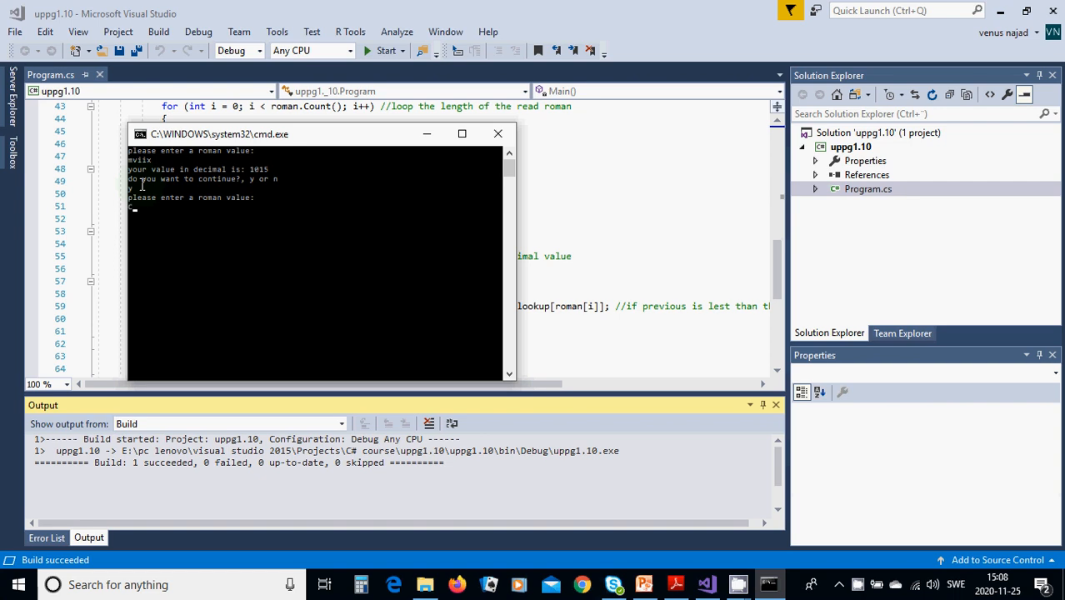
type("CI")
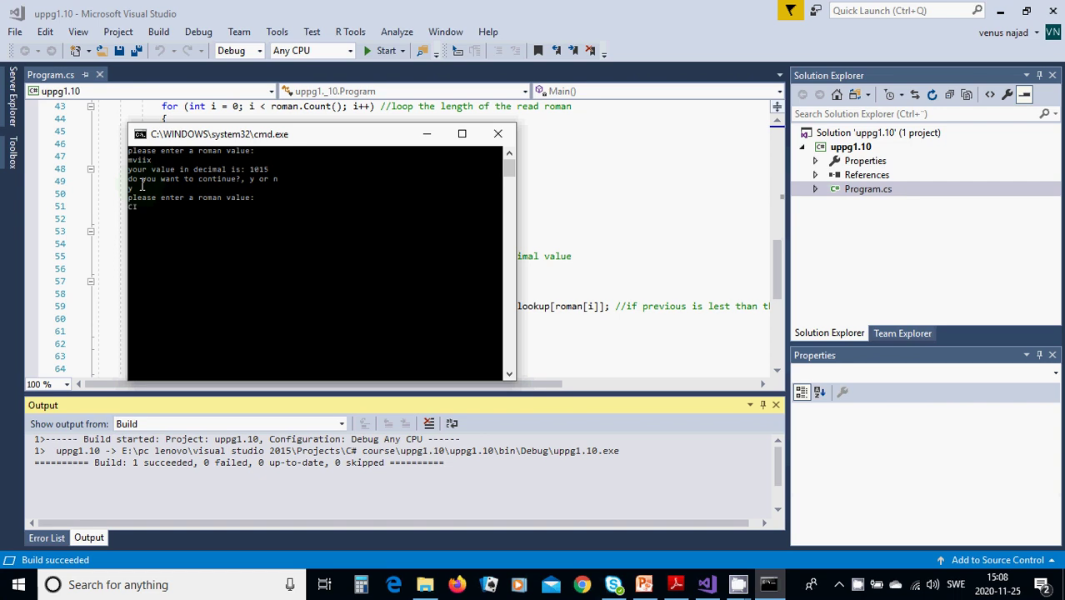
key("Return")
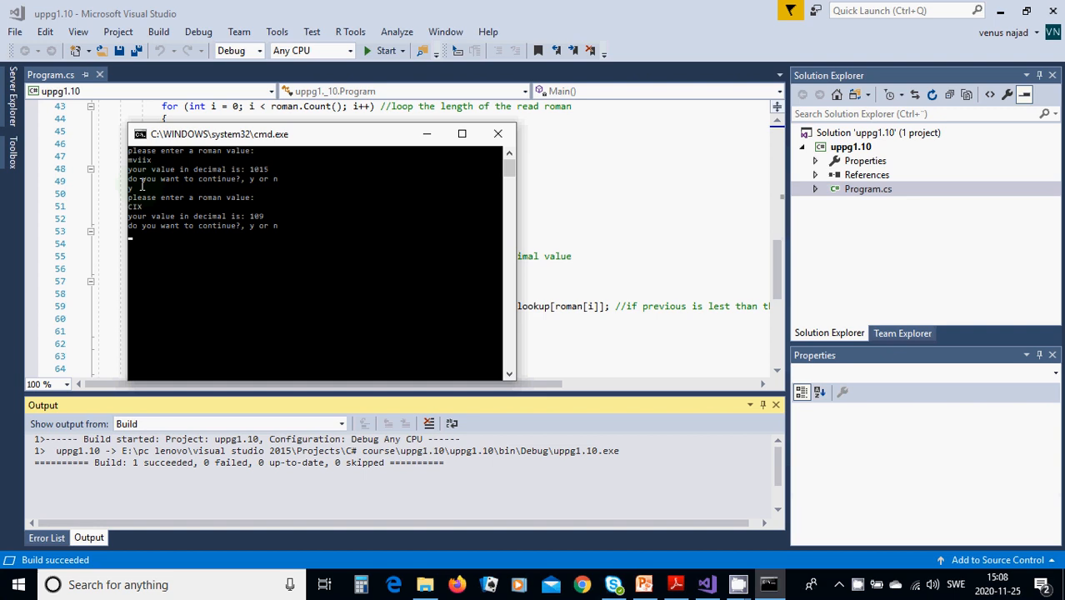